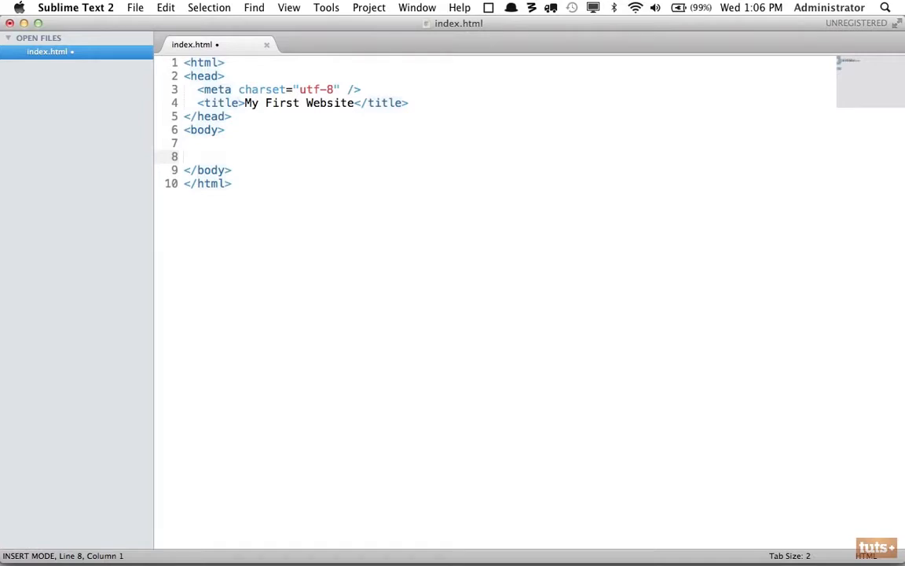
- Add the paragraph 'Visit me at my website.' to index.html, wrapping 'my website' in <a></a> tags
text(<)
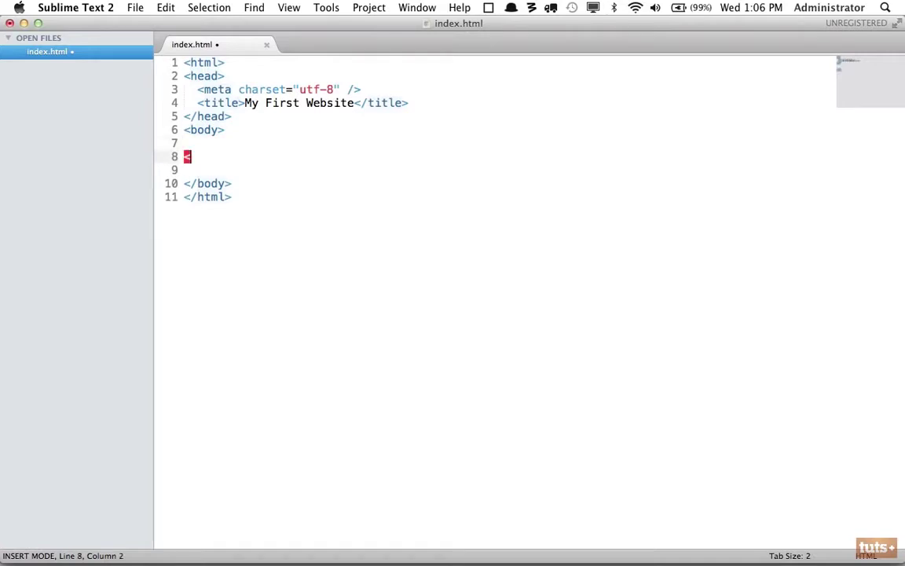
text(p>Visit me at my website.</p>)
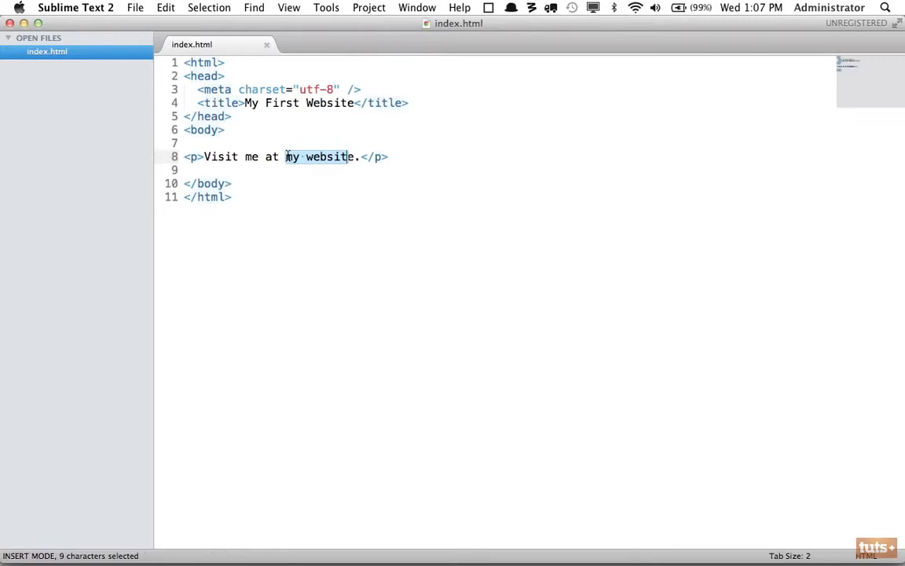
click(285, 157)
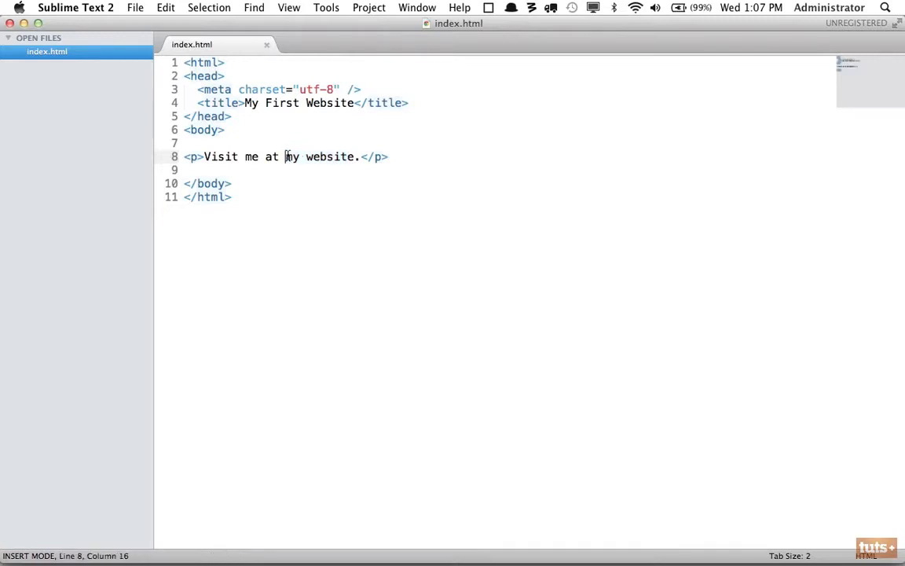
text(<a>)
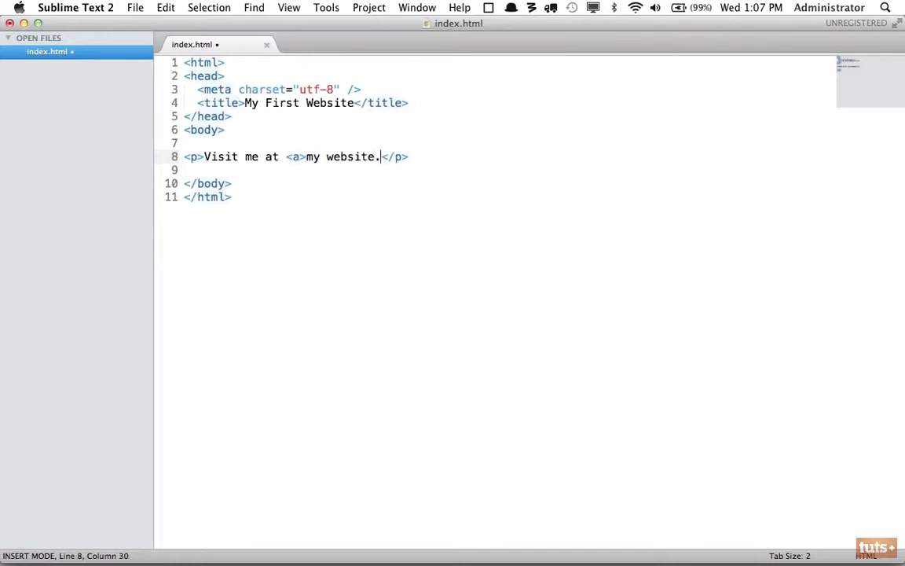
text(</a>)
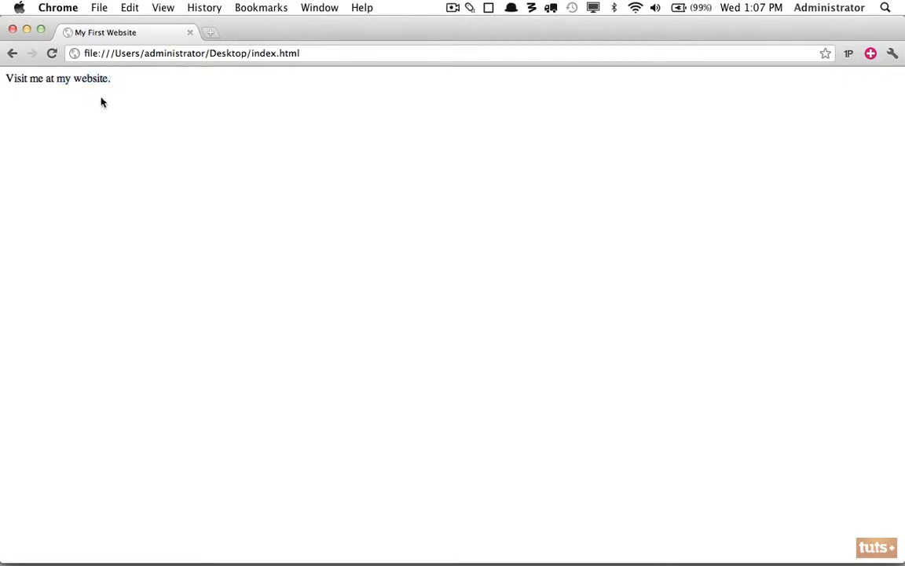
mouse_move(216, 179)
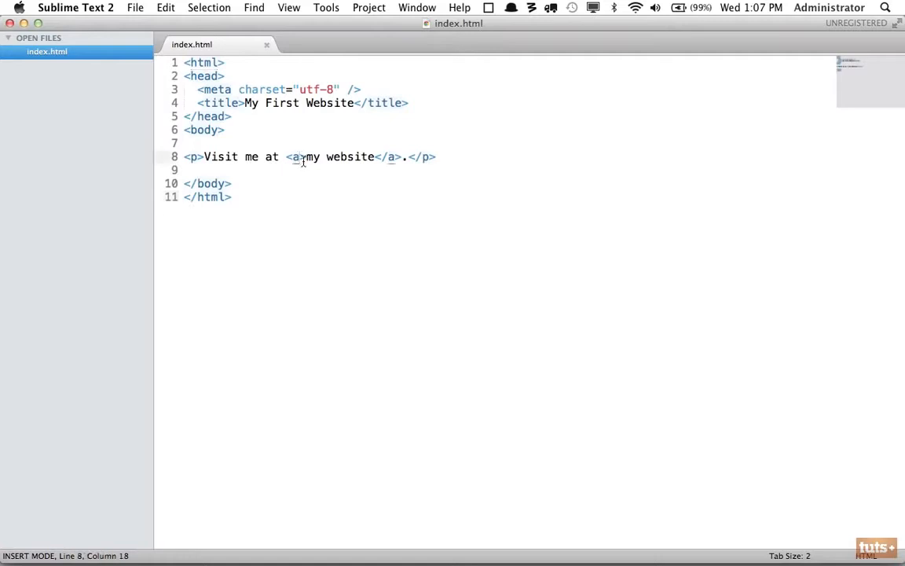
text(href)
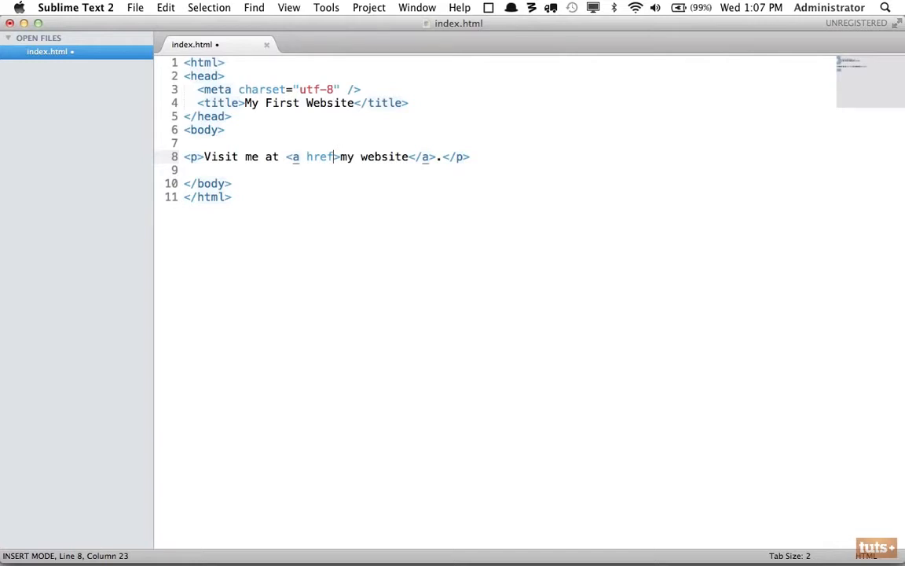
text(=")
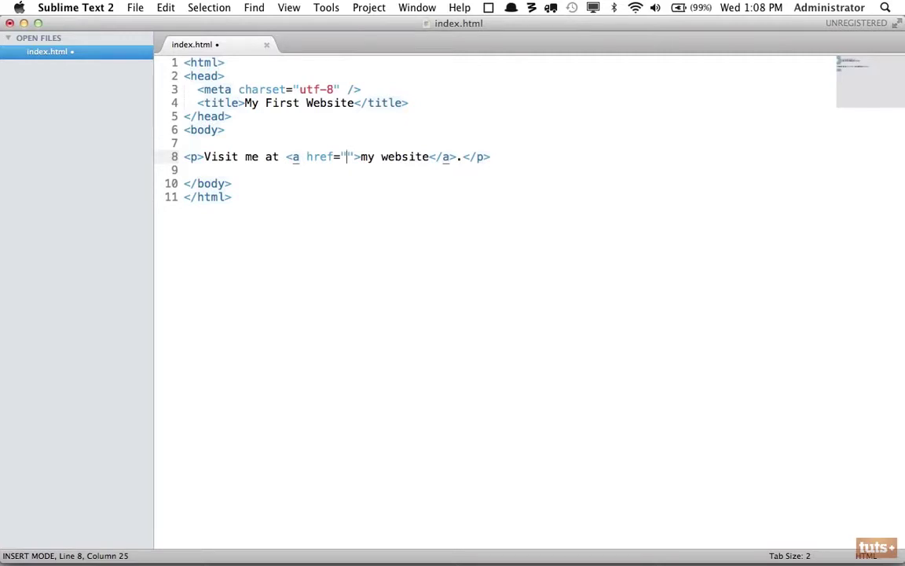
text(http://jeffrey-way.com)
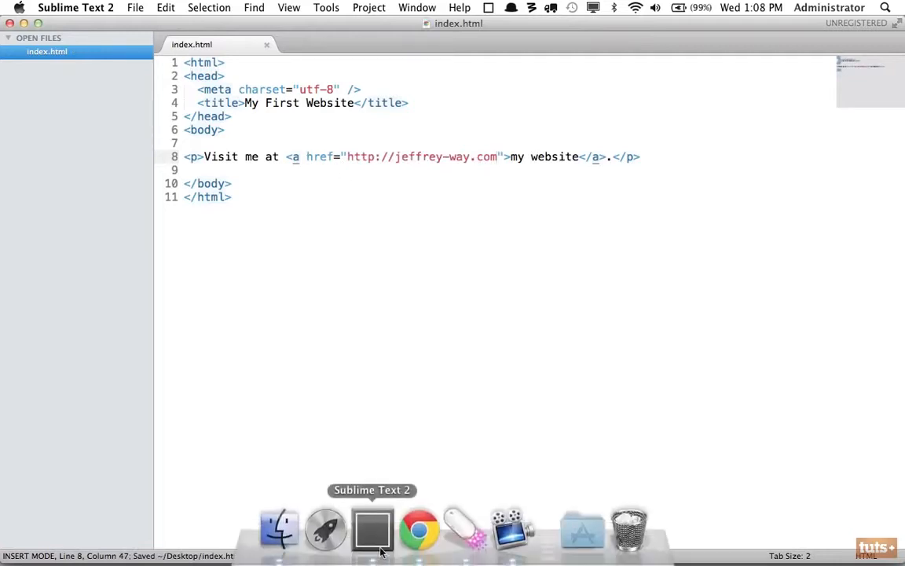
- Reload index.html in Chrome, follow the my website link to jeffrey-way.com, then go back
click(420, 527)
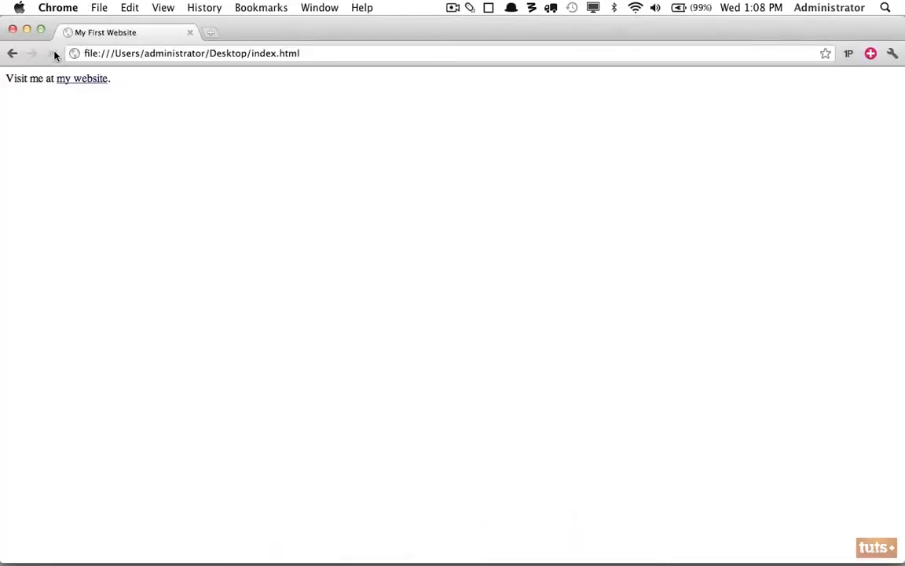
click(52, 53)
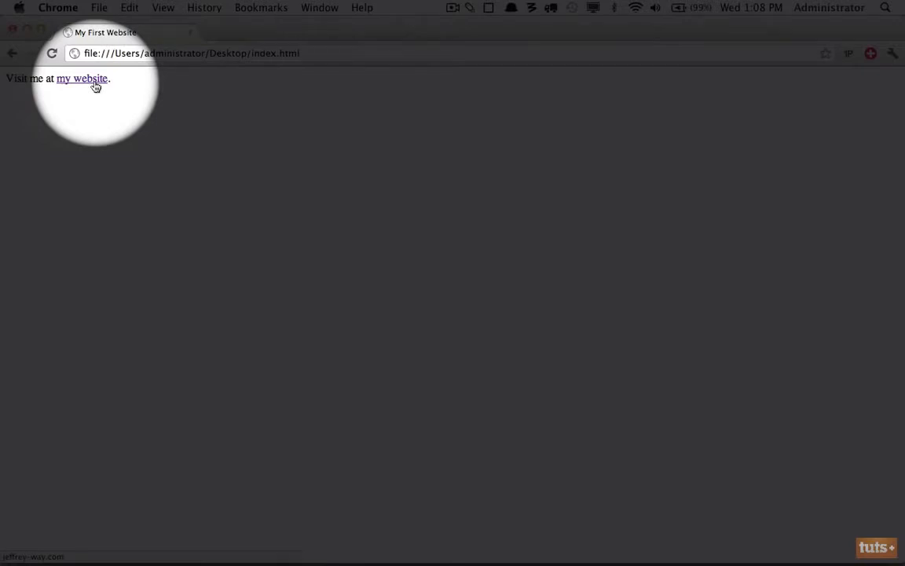
click(81, 78)
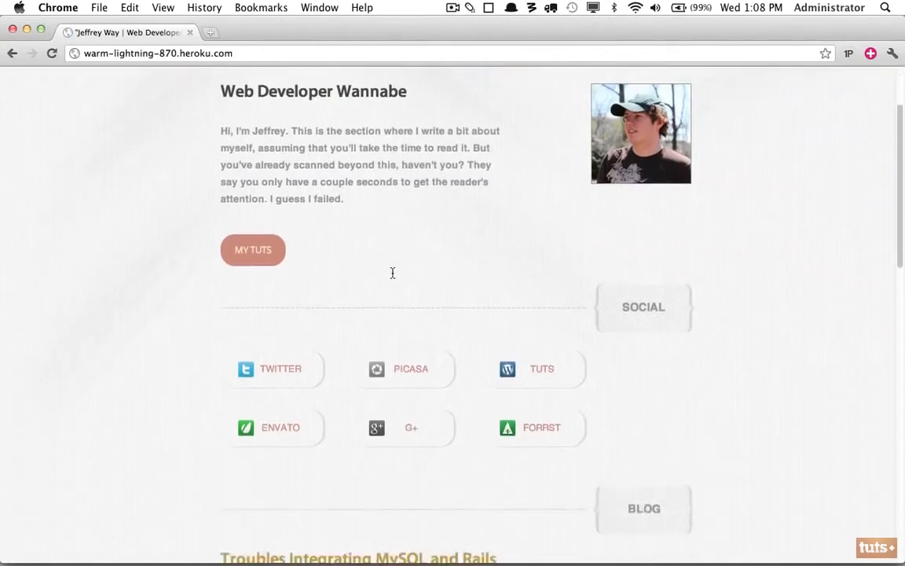
scroll(up, 3)
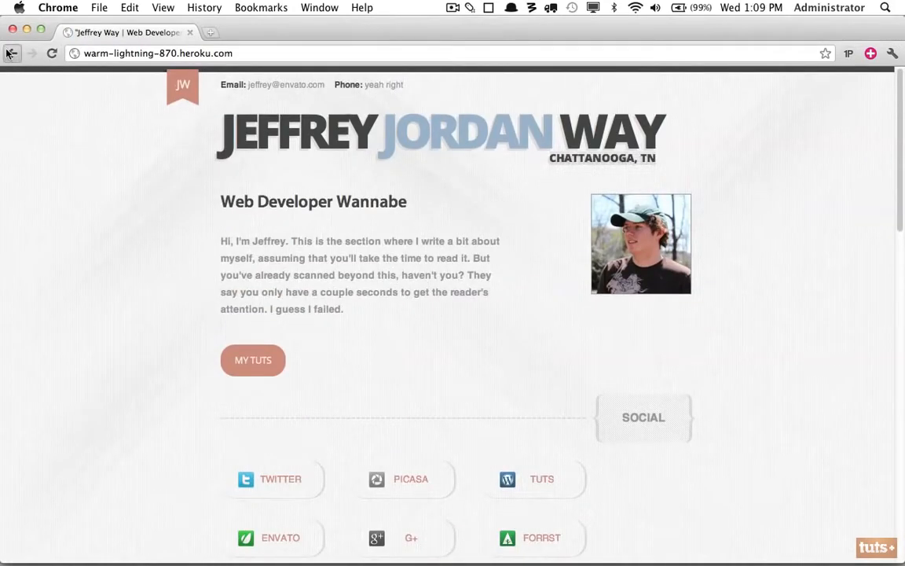
click(12, 53)
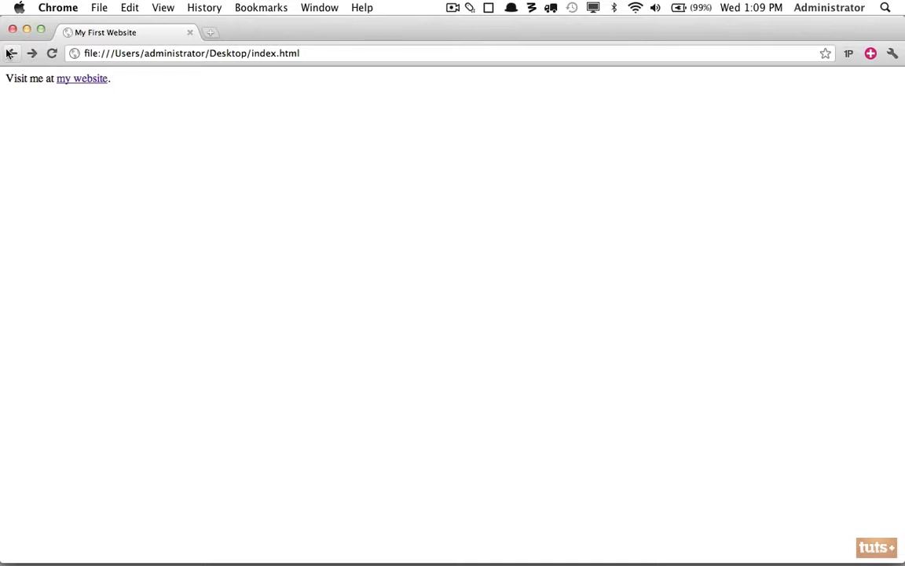
mouse_move(211, 118)
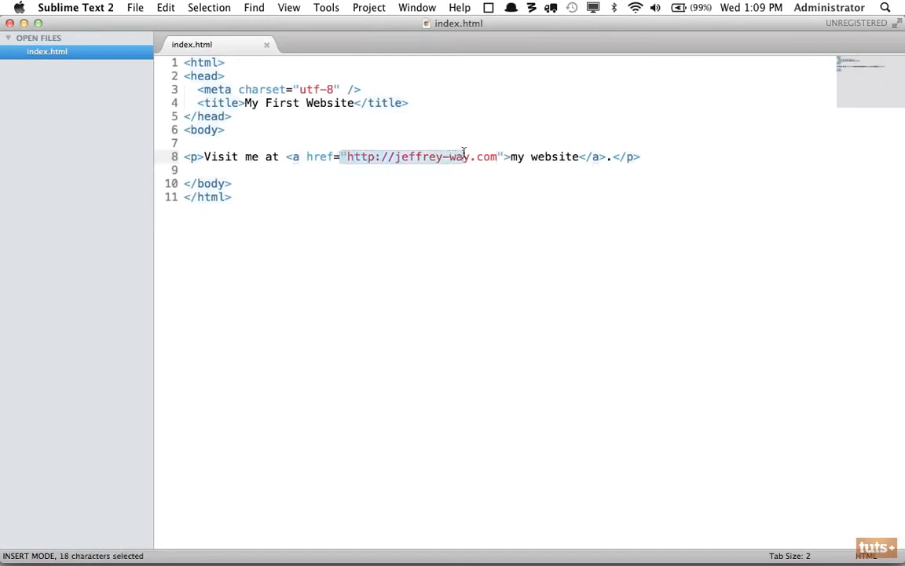
- Add target="_blank" to the my website anchor and save index.html
click(503, 156)
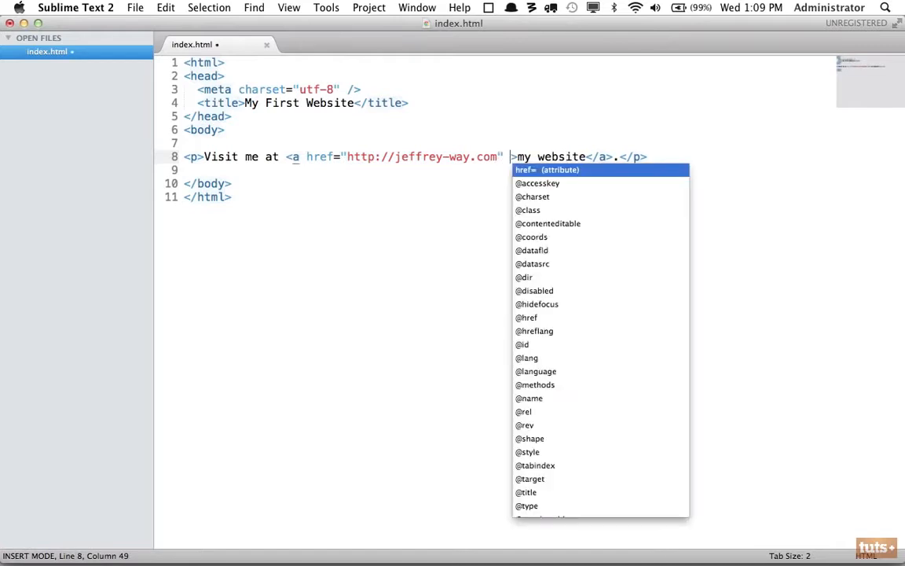
mouse_move(538, 227)
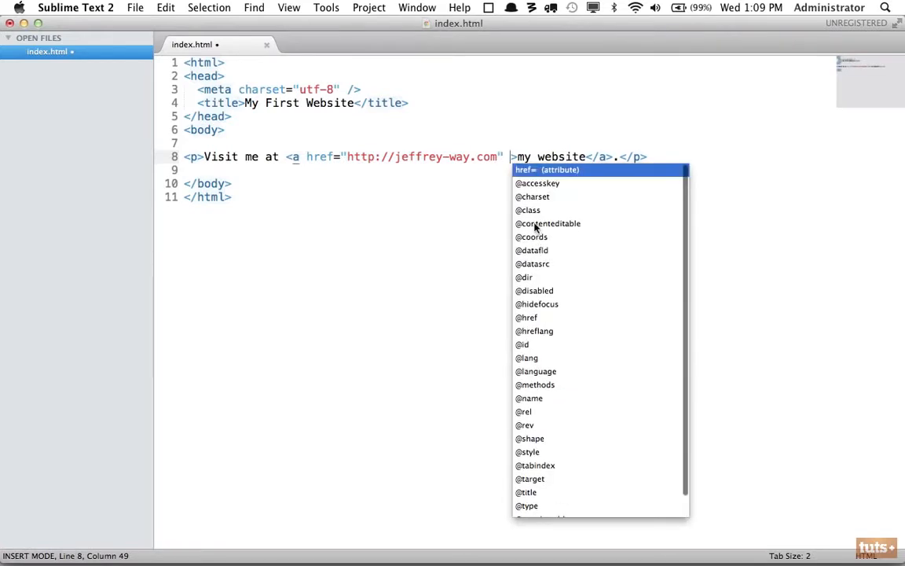
mouse_move(514, 153)
text(target=")
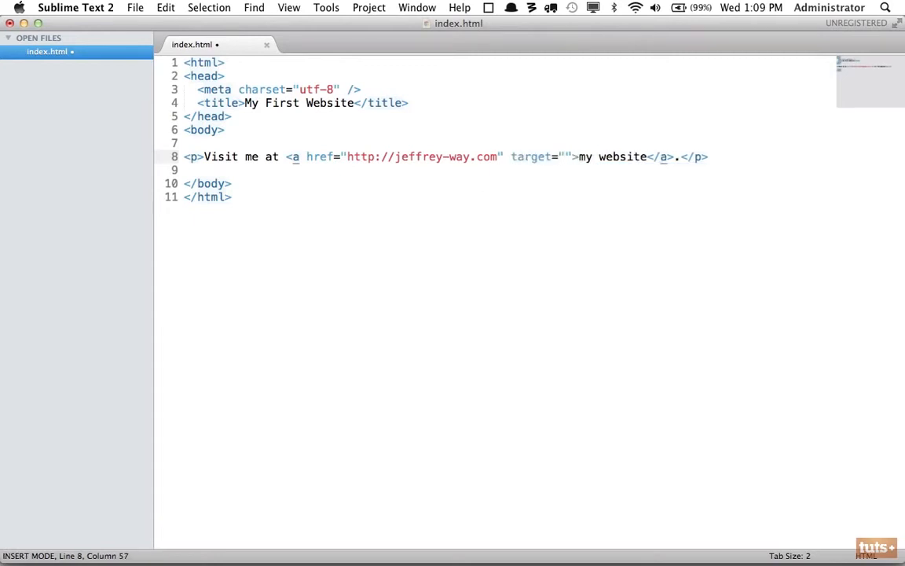
text(_b)
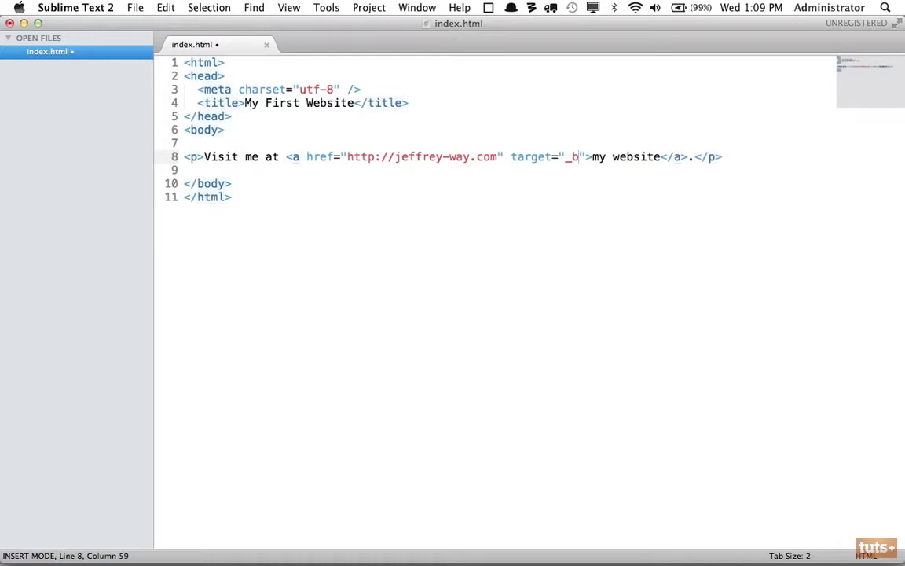
text(lank)
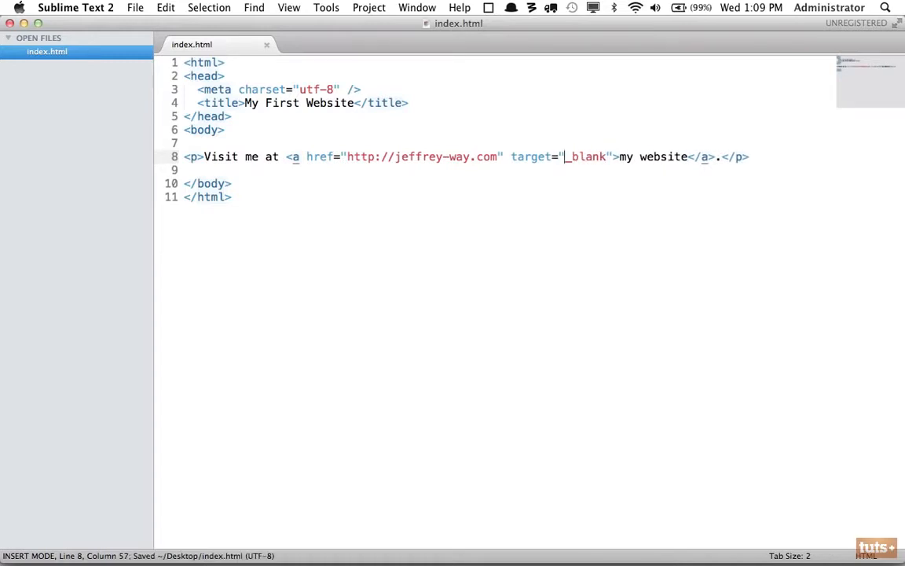
click(57, 7)
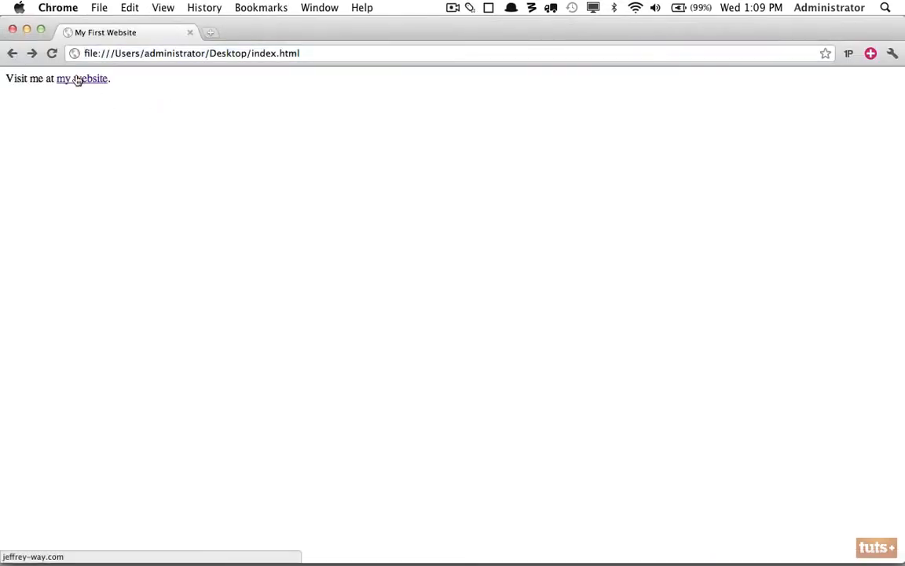
- Follow the updated my website link in Chrome to test target="_blank"
click(82, 78)
text(about.ht)
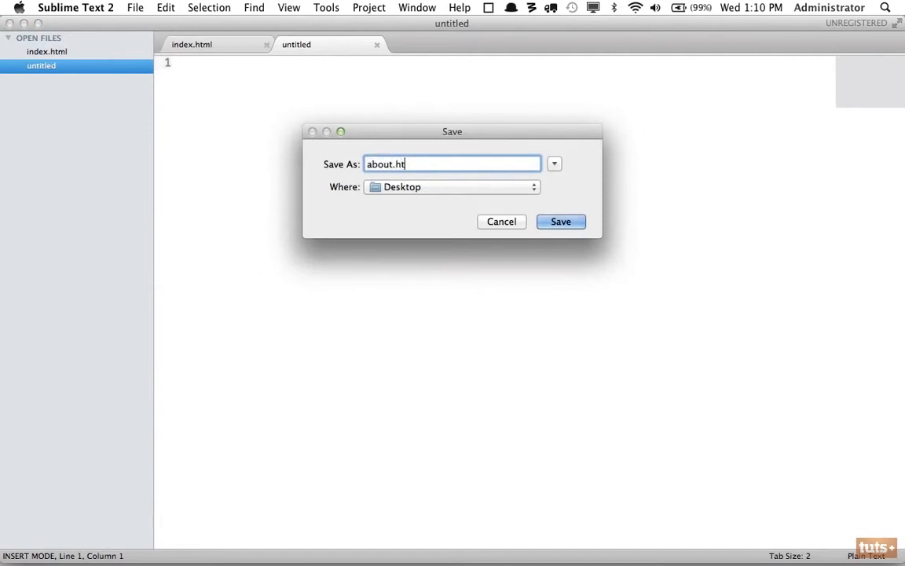
- Reuse the index.html markup in about.html, retitling it 'My About Page' and deleting the copied paragraph
click(560, 221)
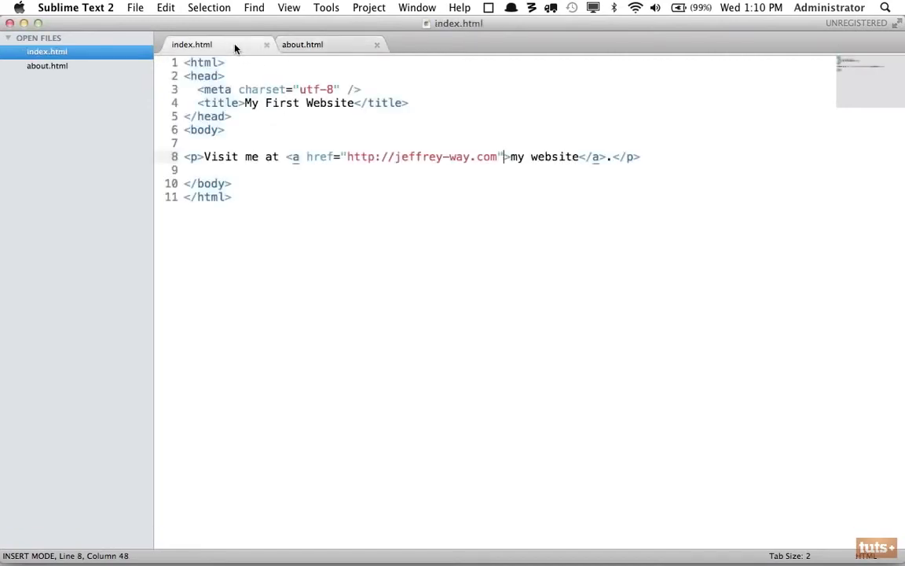
click(302, 44)
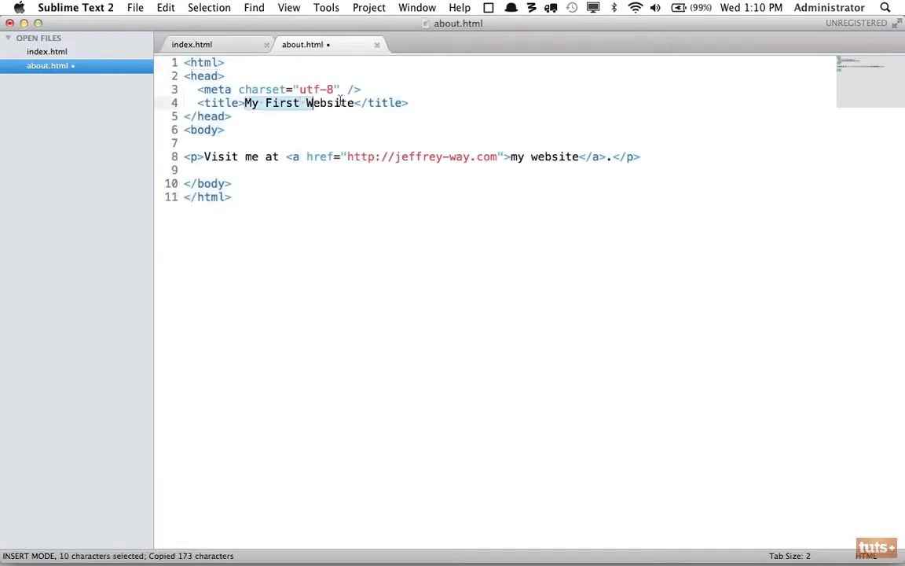
text(My About Page)
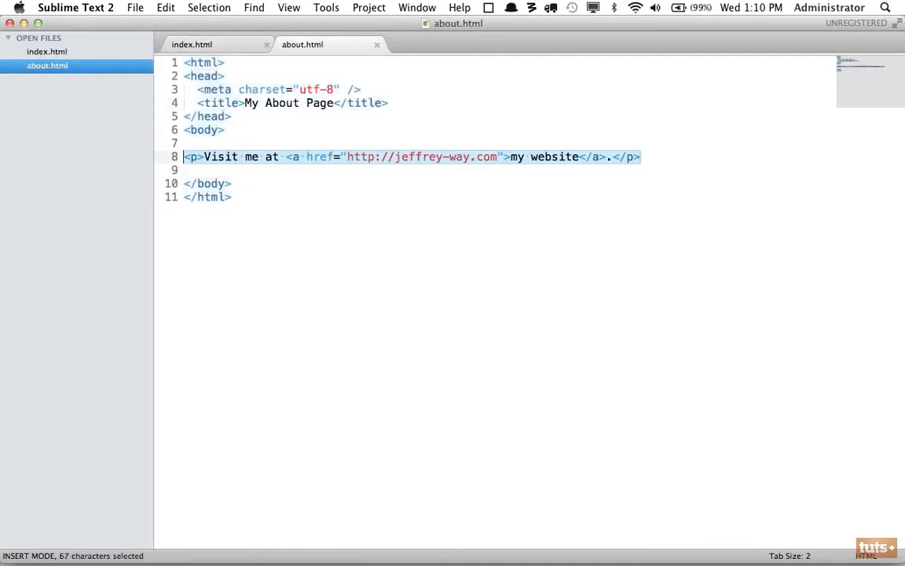
key(Delete)
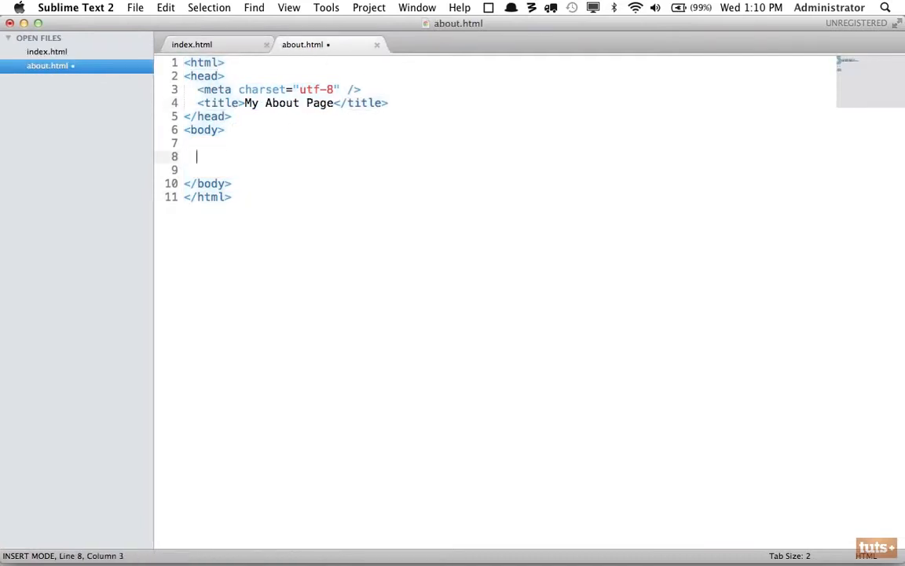
- Add an 'About Me' h1 heading and a 'bla bla.' paragraph to about.html
text(<h1>)
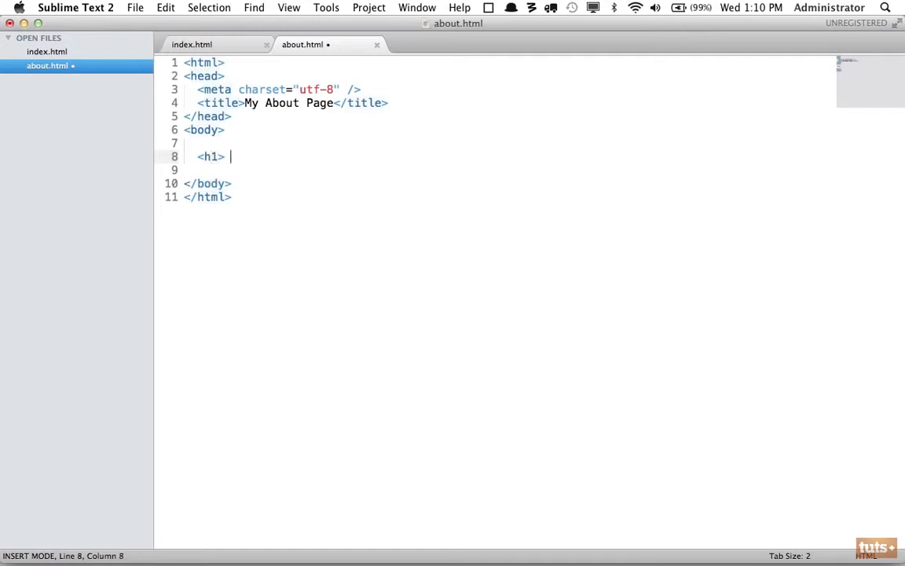
text(A)
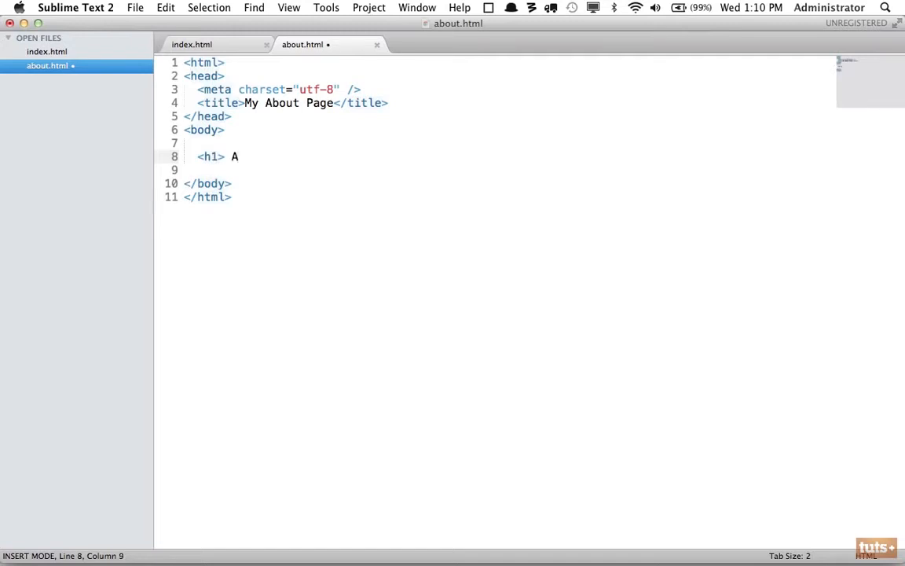
text(bout M)
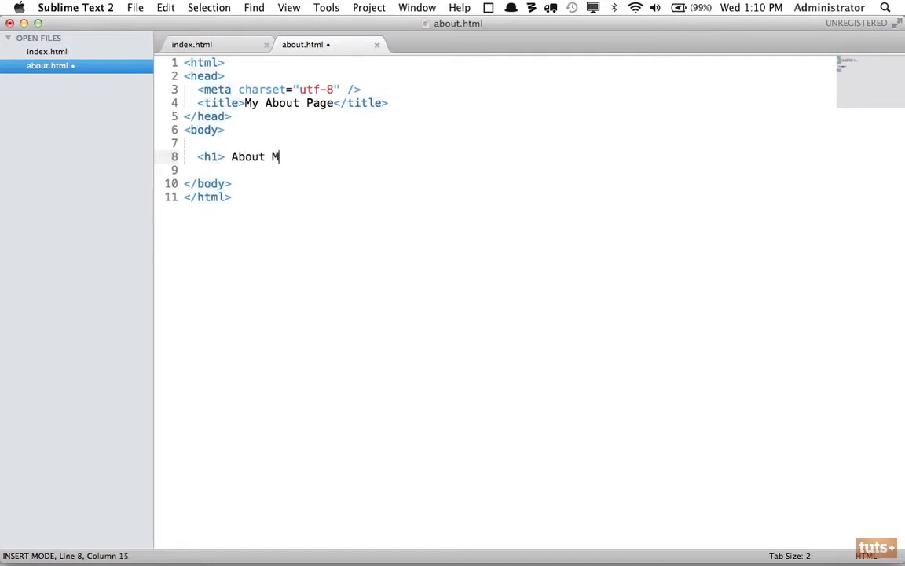
text(e </h1>)
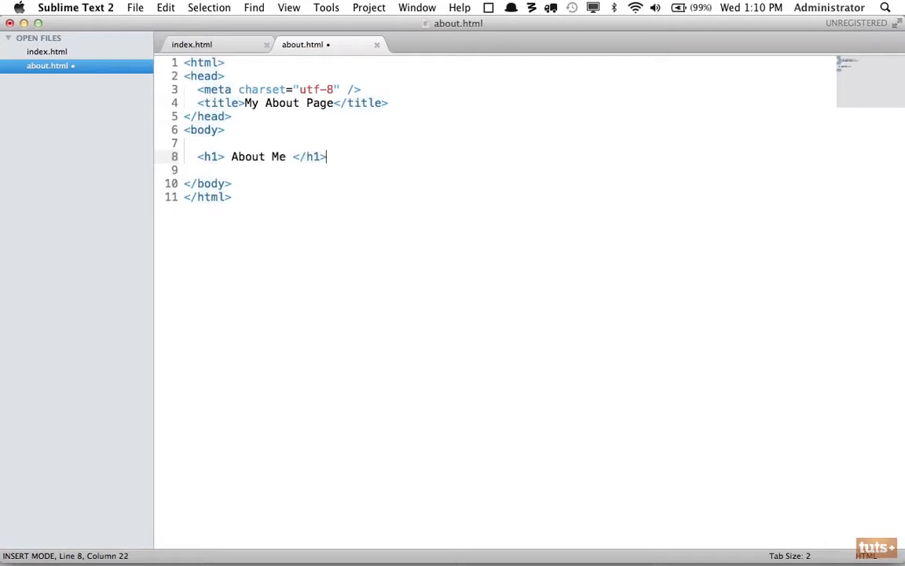
text(<)
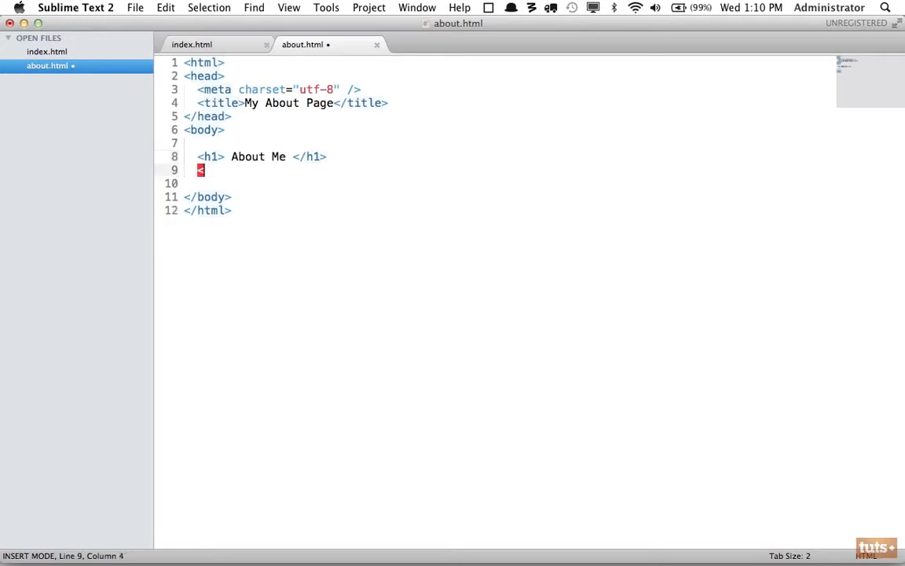
text(<p> bla bla. </p>)
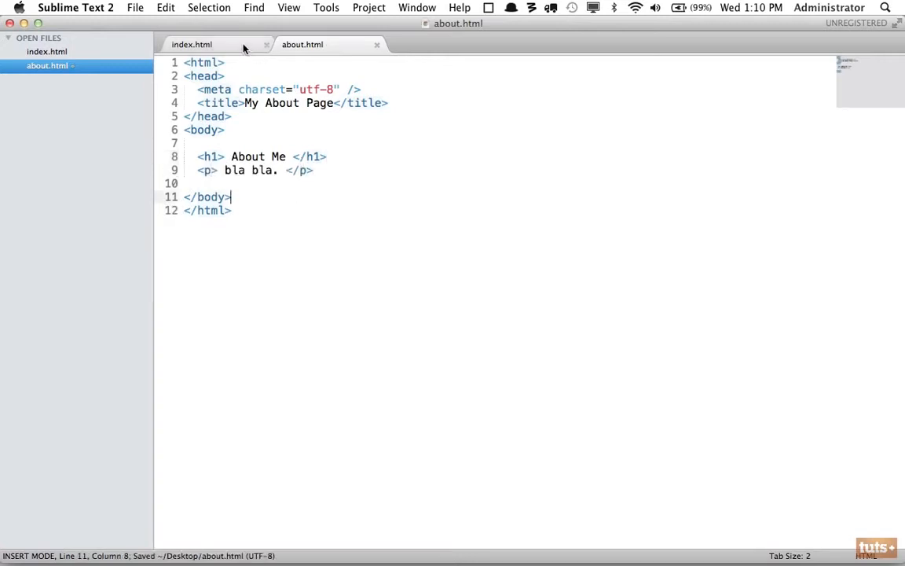
- Change the index.html paragraph to 'Learn more about me.' wrapped in <a></a> tags
click(191, 44)
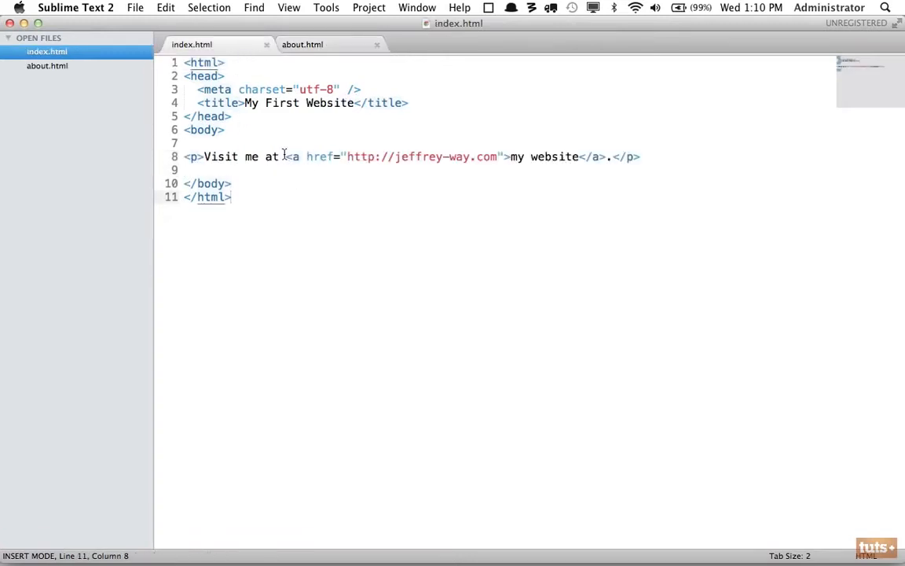
text(Learn </p>)
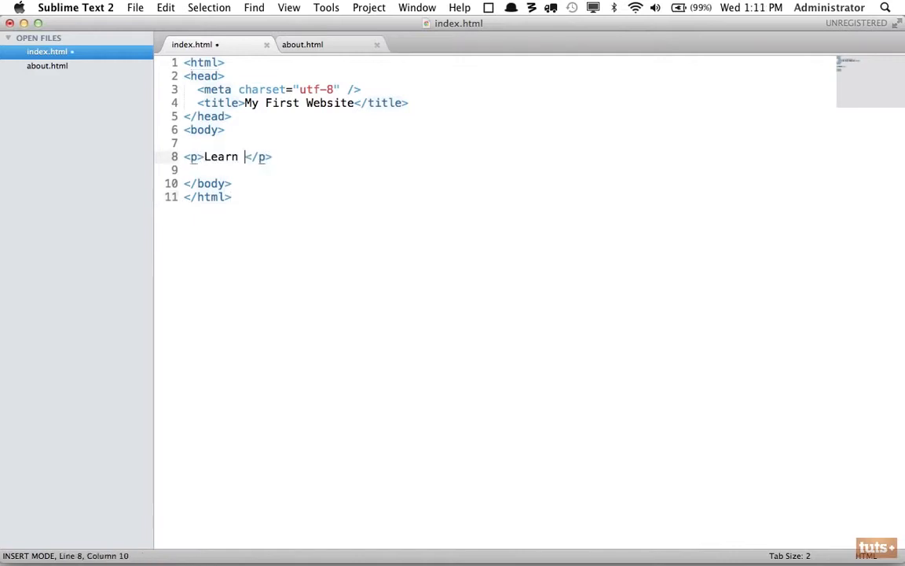
text(more about me.)
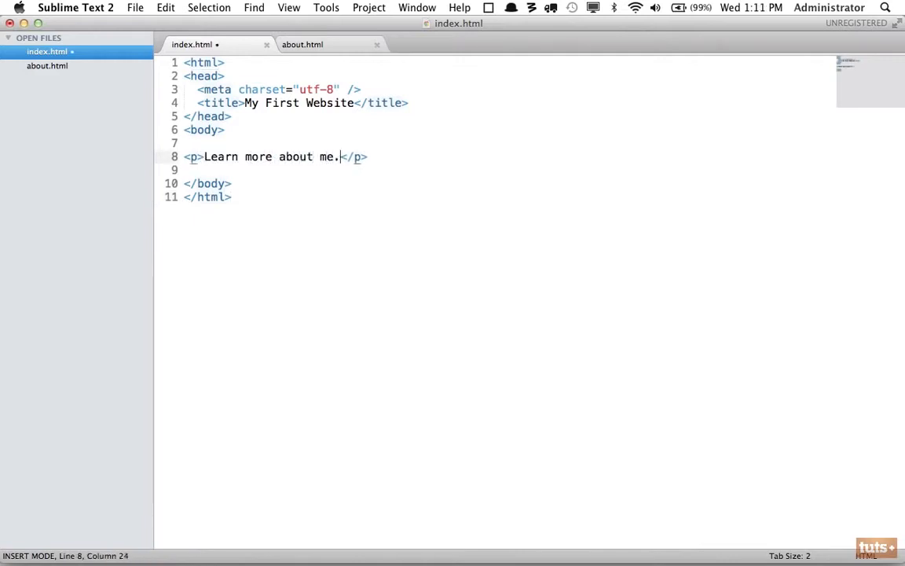
click(244, 156)
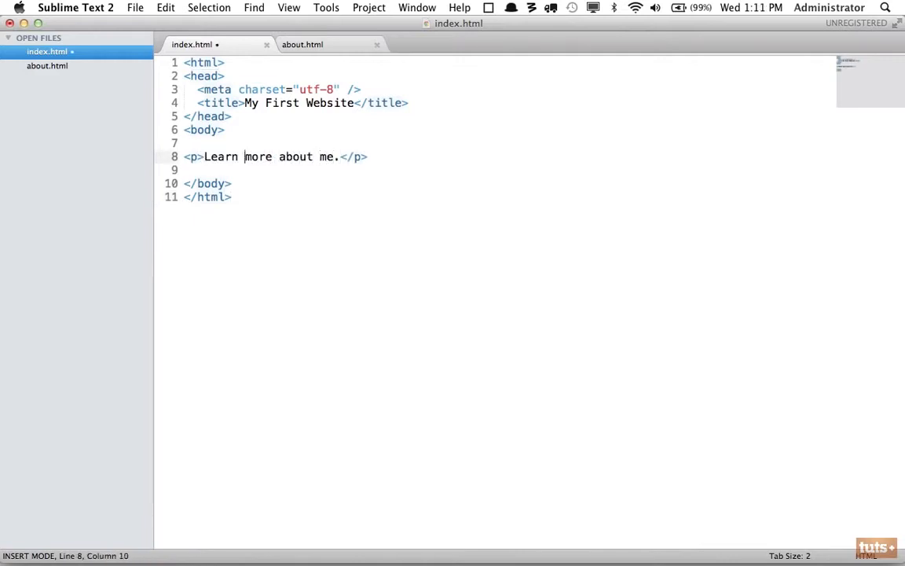
click(203, 156)
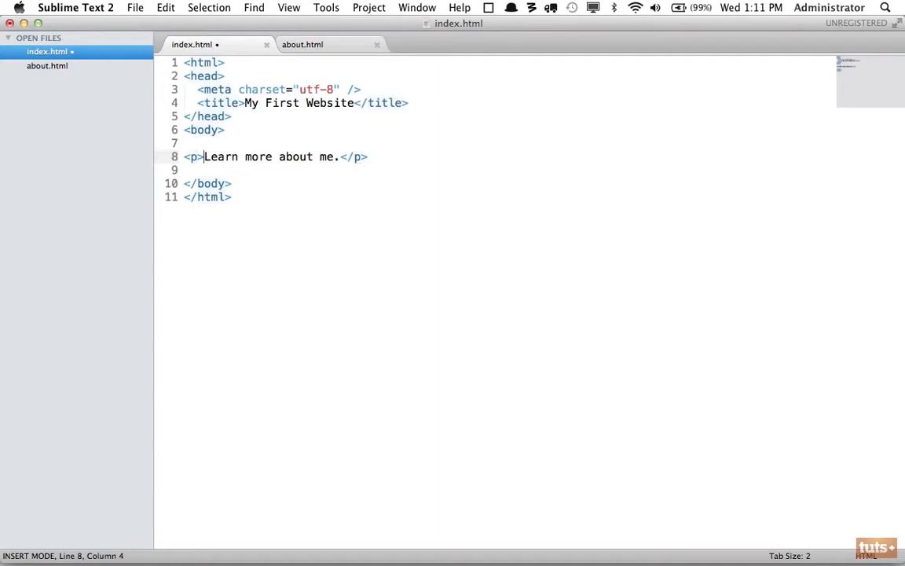
text(<a></a>)
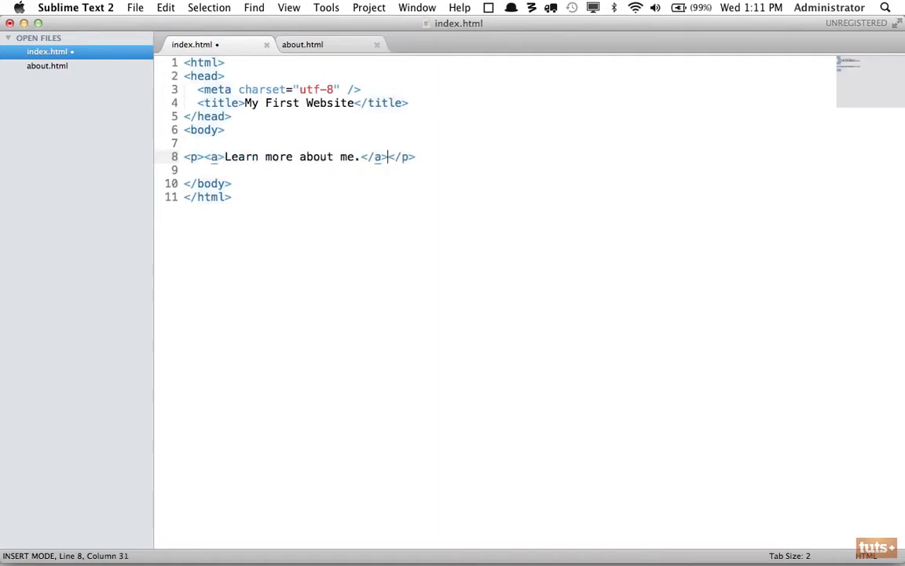
- Point the Learn more about me. link to about.html with an href attribute
click(219, 156)
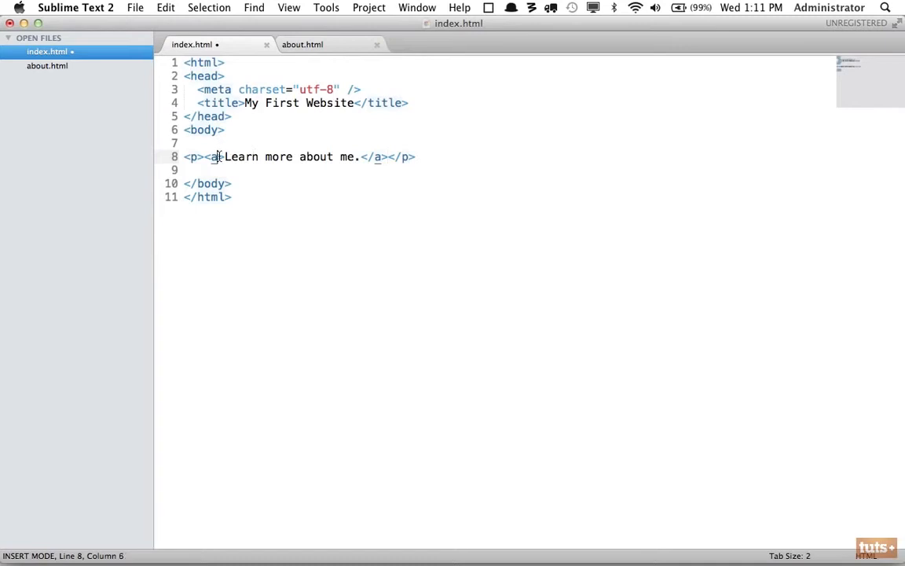
text(href=)
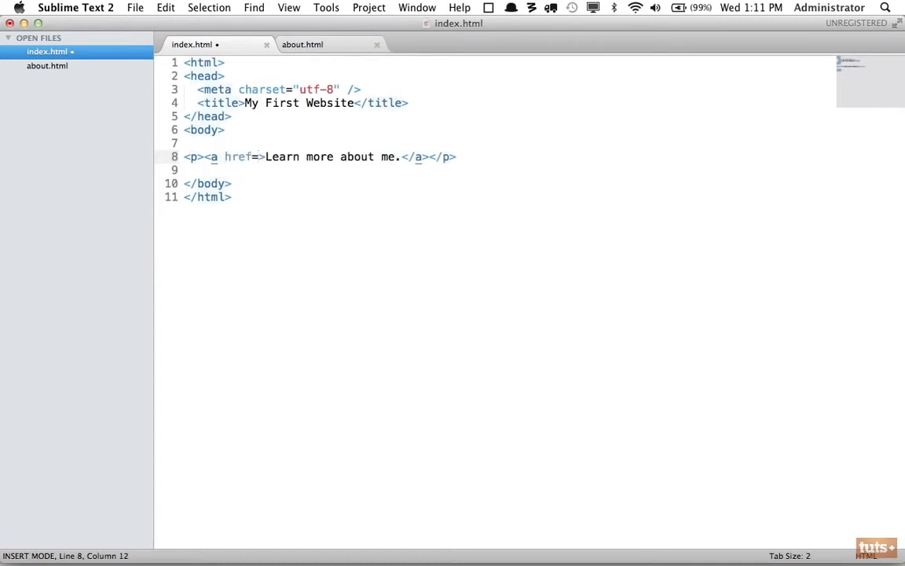
text(")
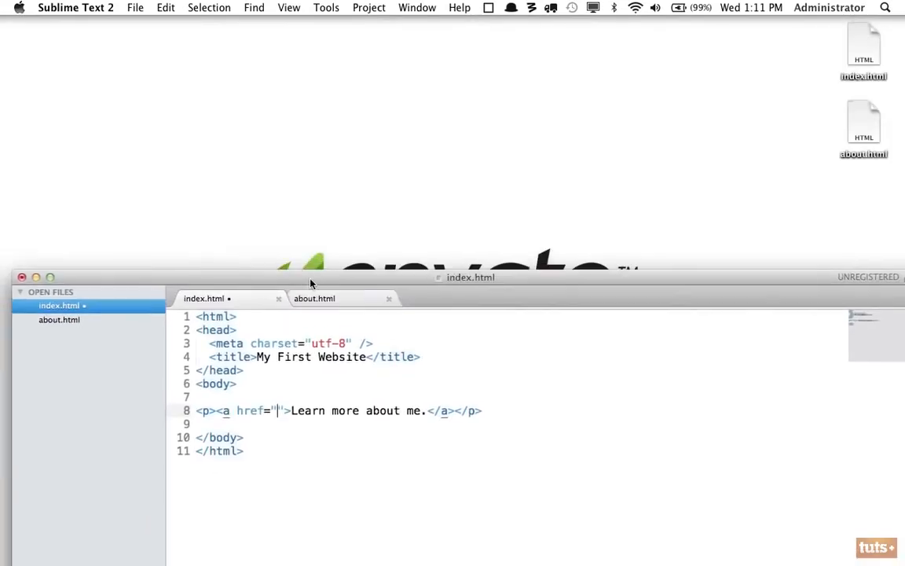
mouse_move(824, 133)
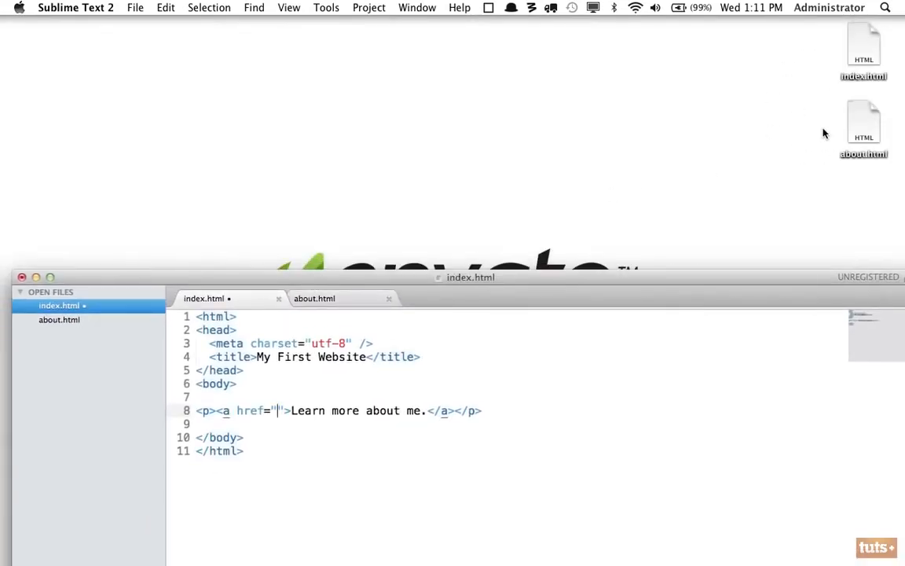
mouse_move(808, 68)
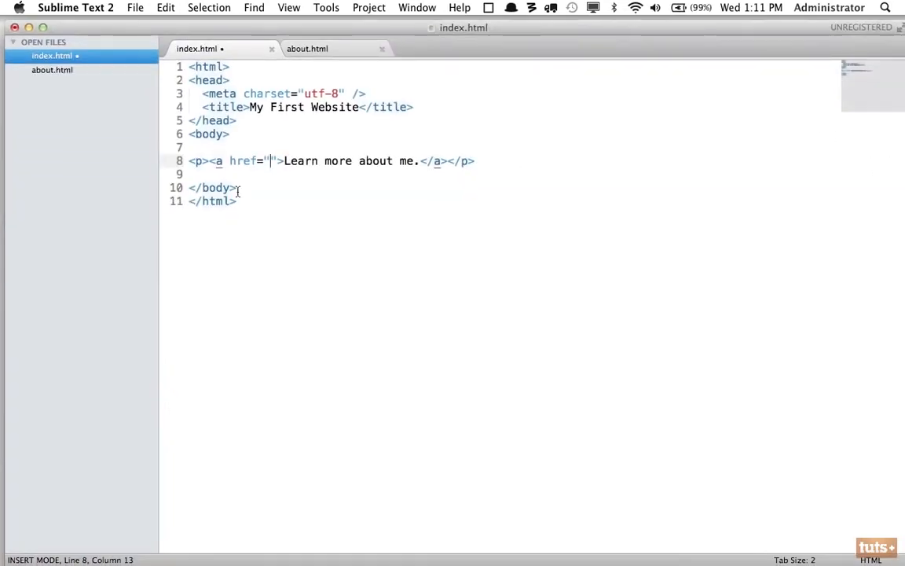
text(about.html)
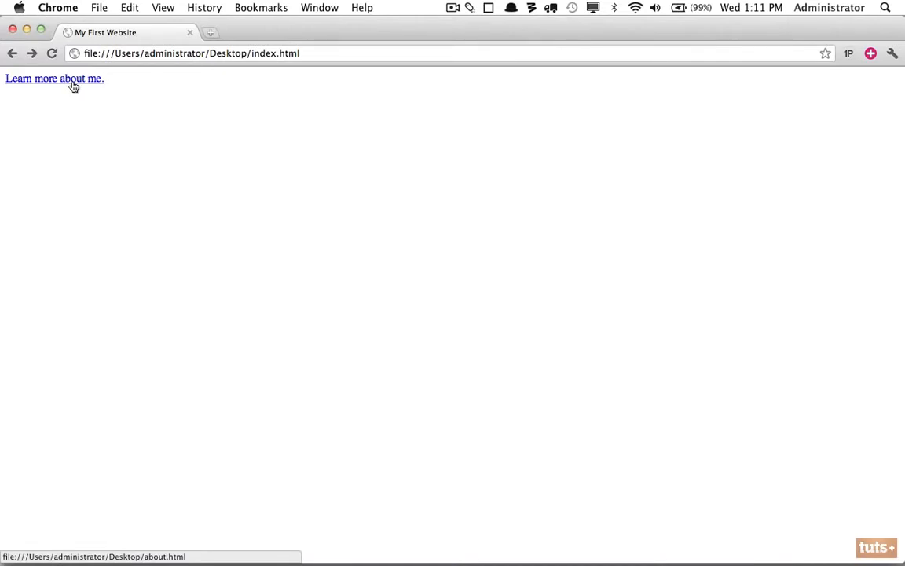
mouse_move(133, 142)
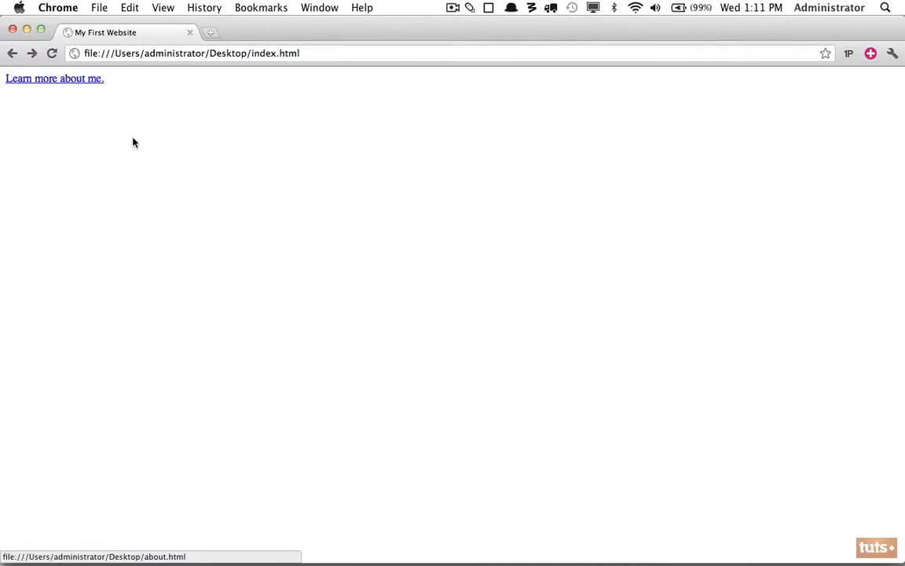
mouse_move(46, 83)
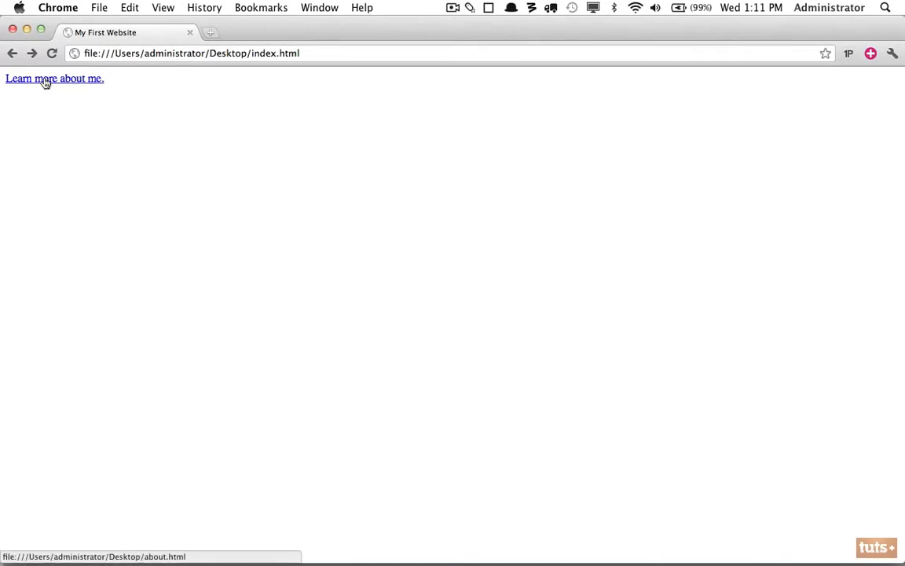
- Follow the 'Learn more about me.' link in Chrome to the About Me page
click(55, 78)
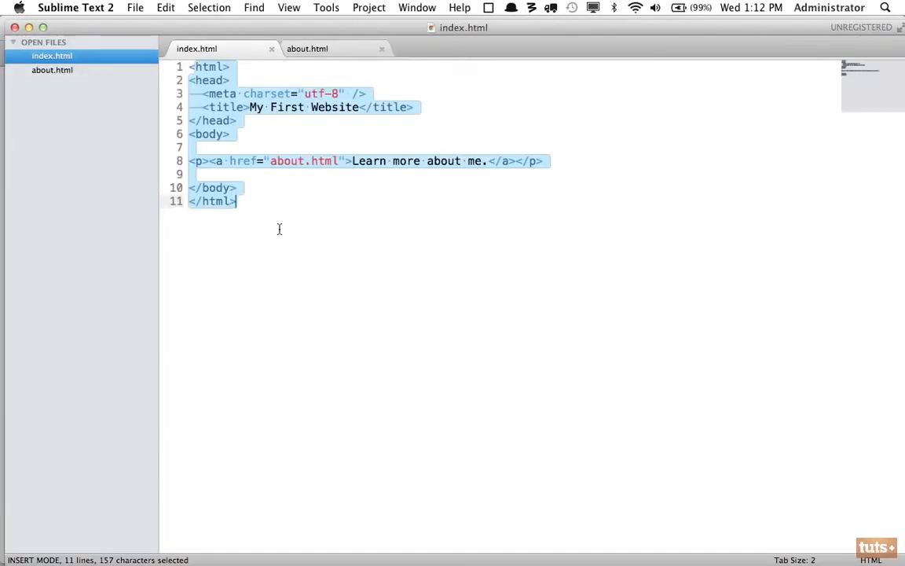
click(236, 201)
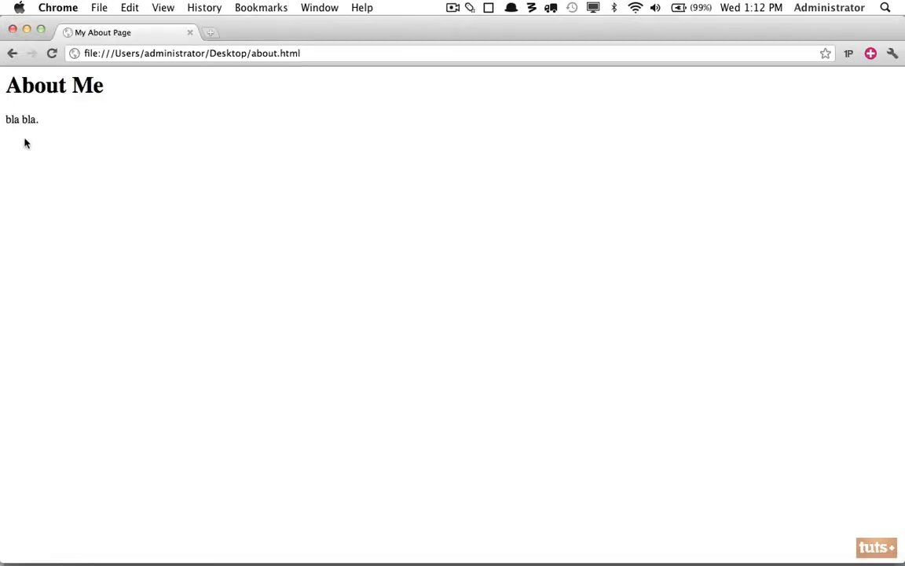
mouse_move(44, 133)
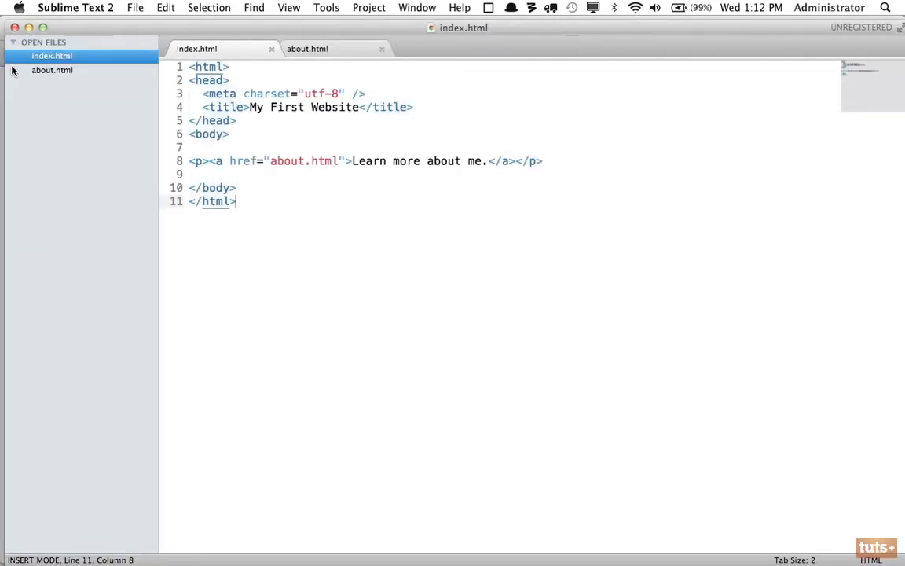
mouse_move(332, 77)
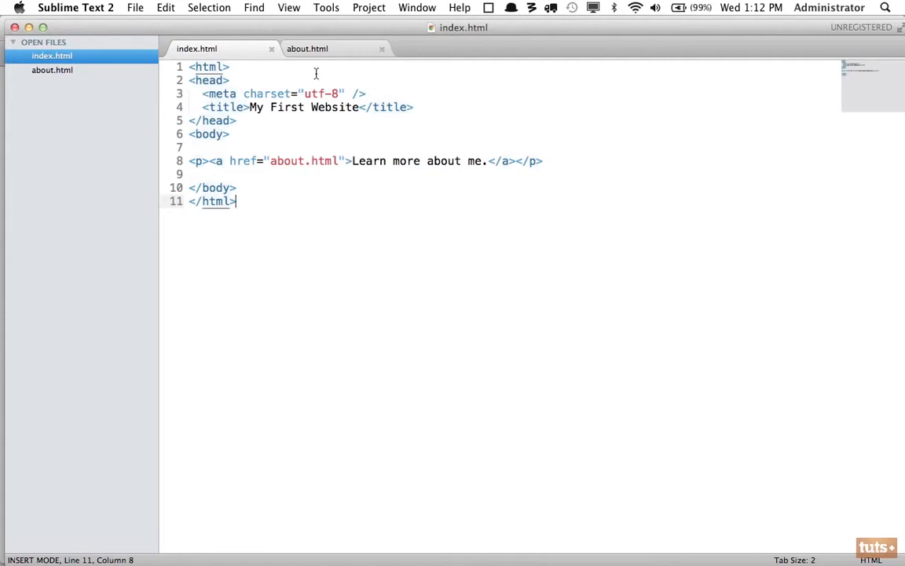
- Add a 'Back to Home' paragraph link to index.html at the end of about.html
click(307, 48)
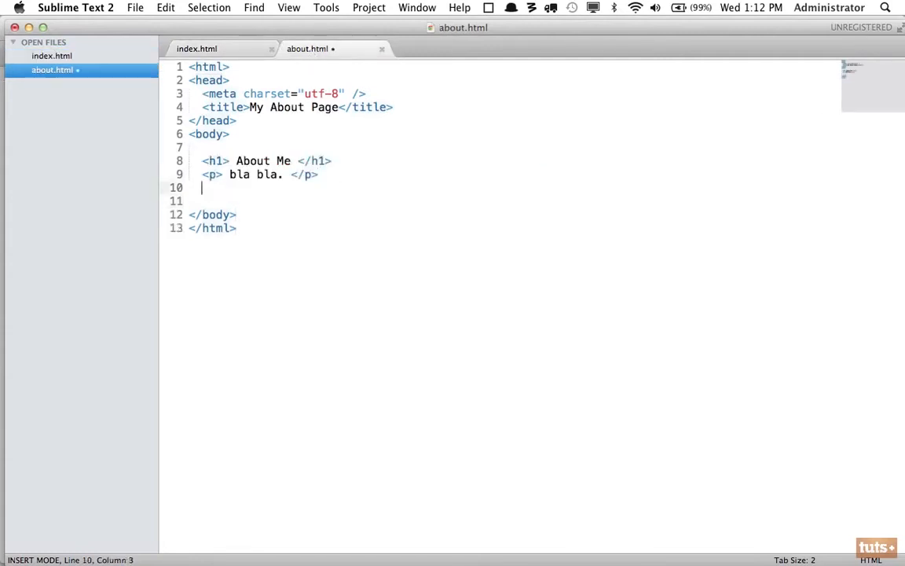
text(<p>)
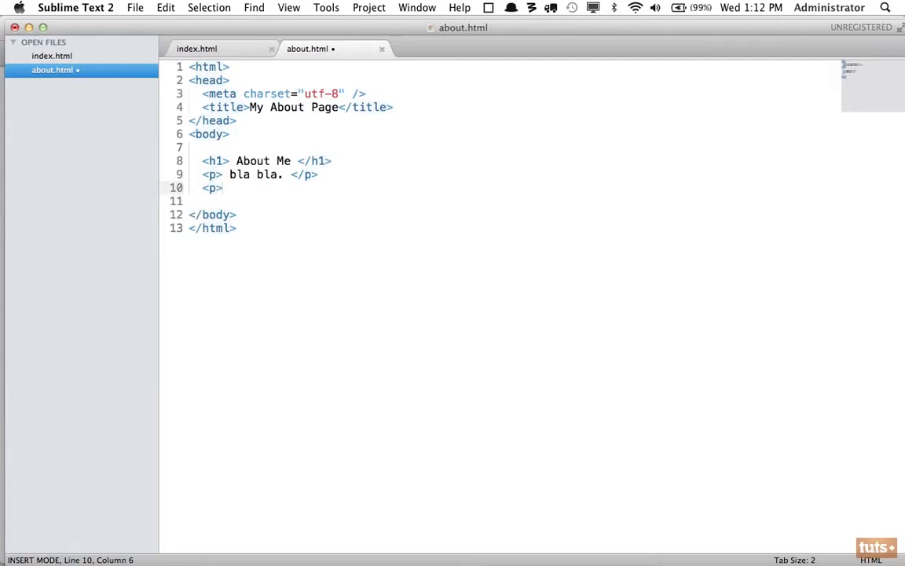
text(Back to Home</a></p>)
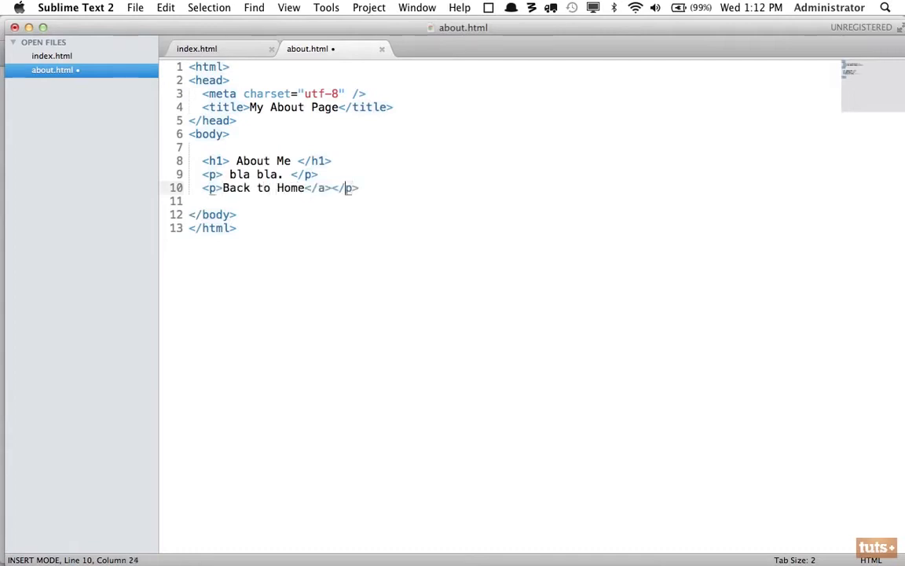
text(<a href=")
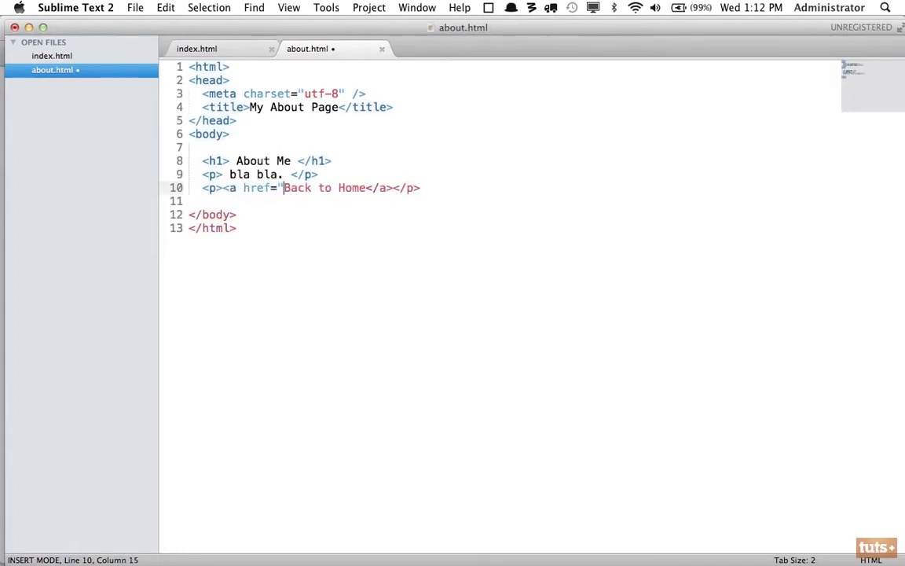
text(index.ht)
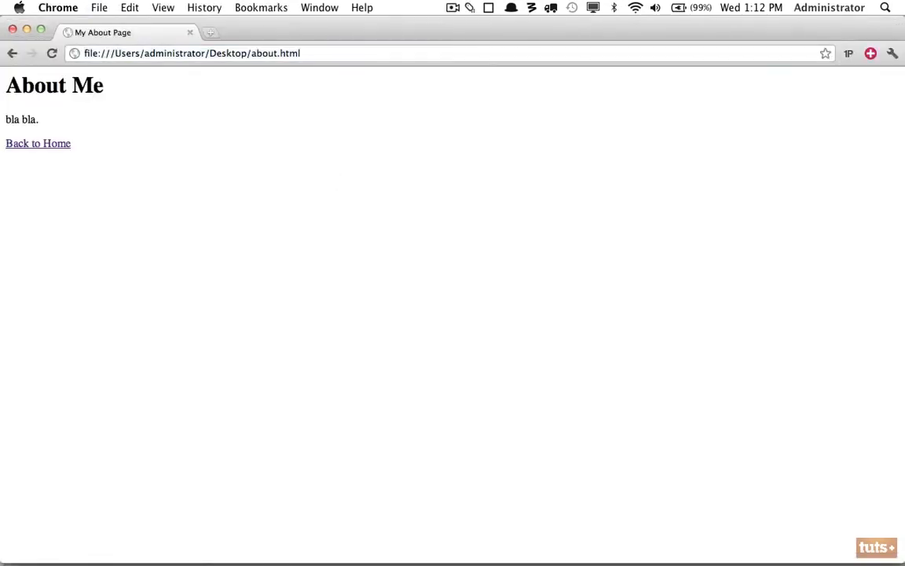
- Click Back to Home on the About Me page in Chrome to return to index.html
click(38, 143)
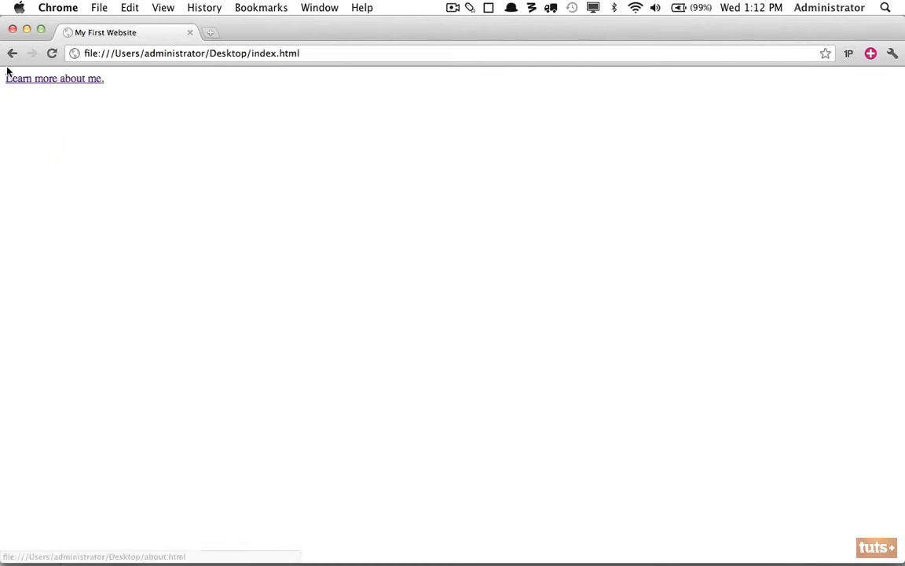
mouse_move(89, 71)
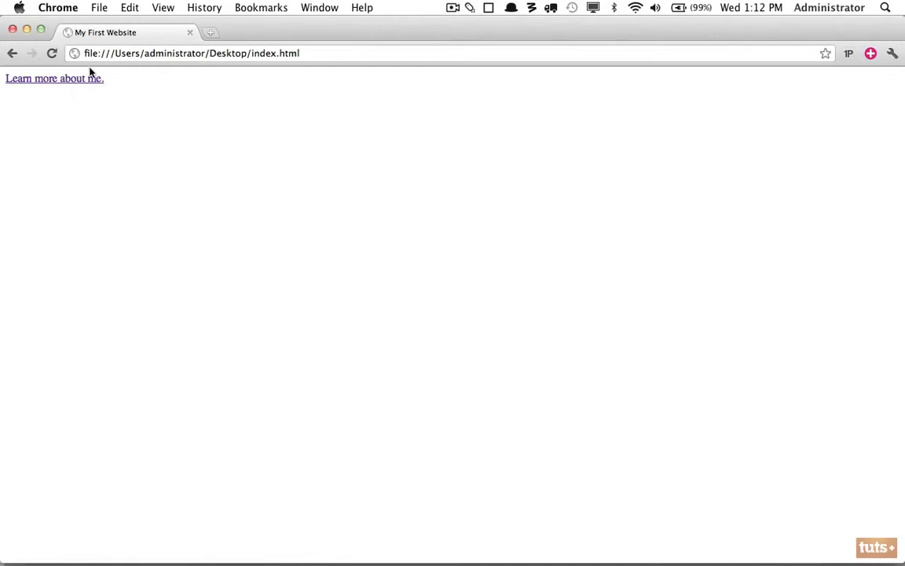
mouse_move(110, 86)
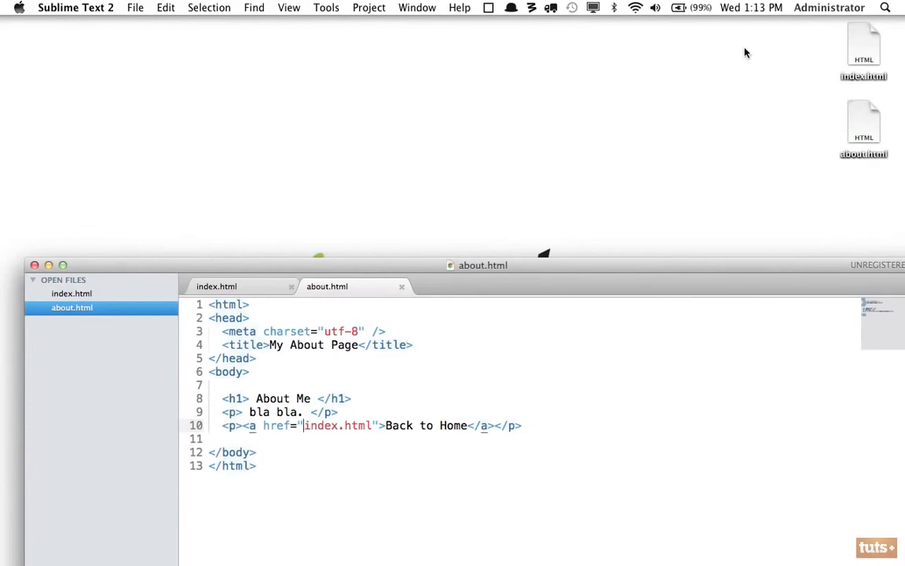
- Move about.html into the about folder, then close Sublime Text without saving
click(493, 94)
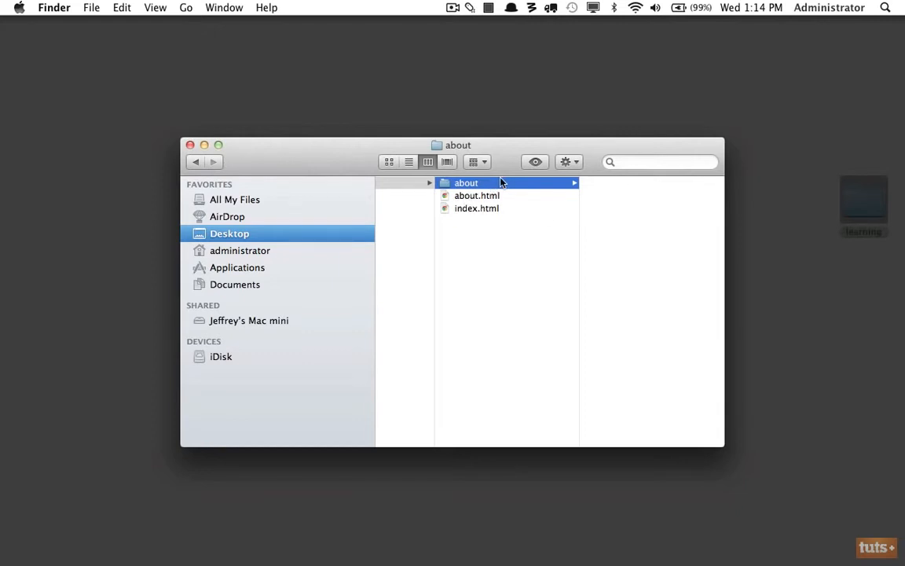
click(466, 182)
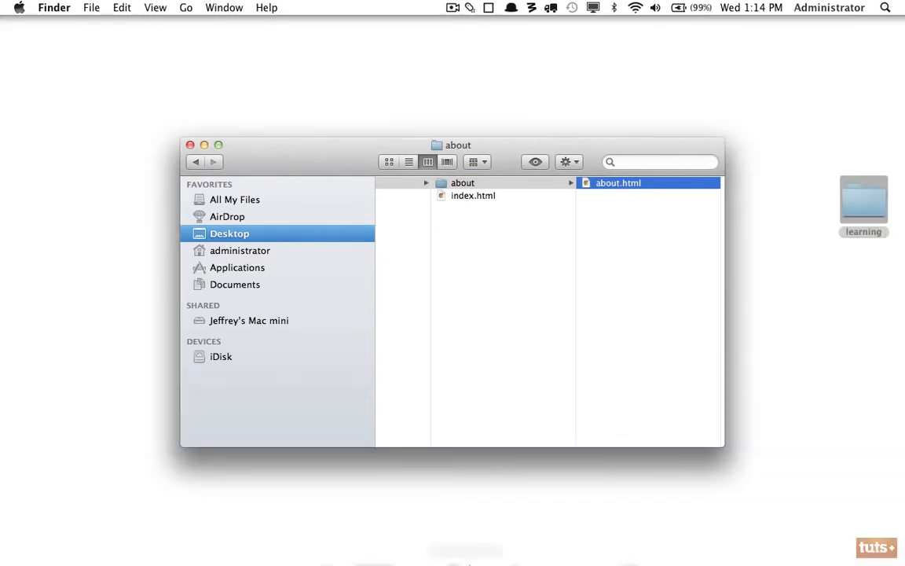
double_click(619, 182)
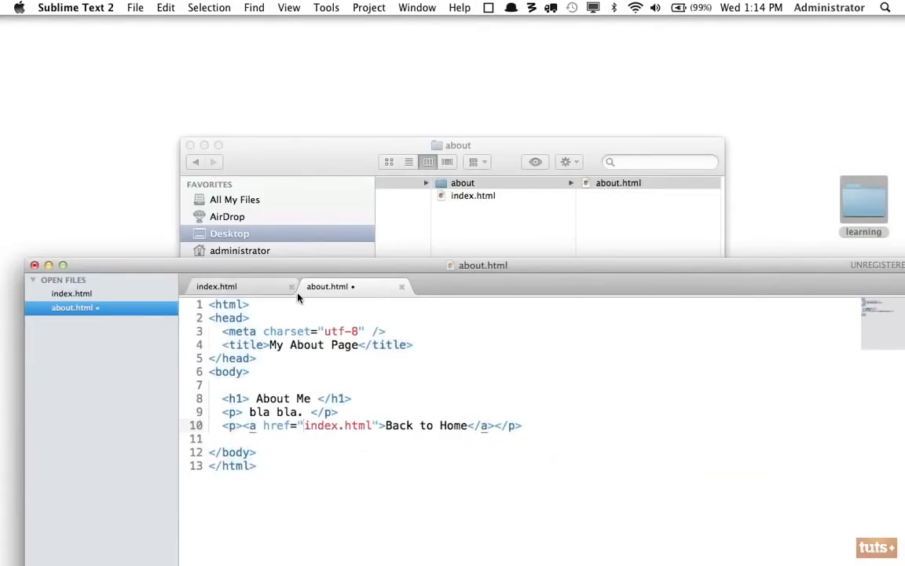
click(402, 286)
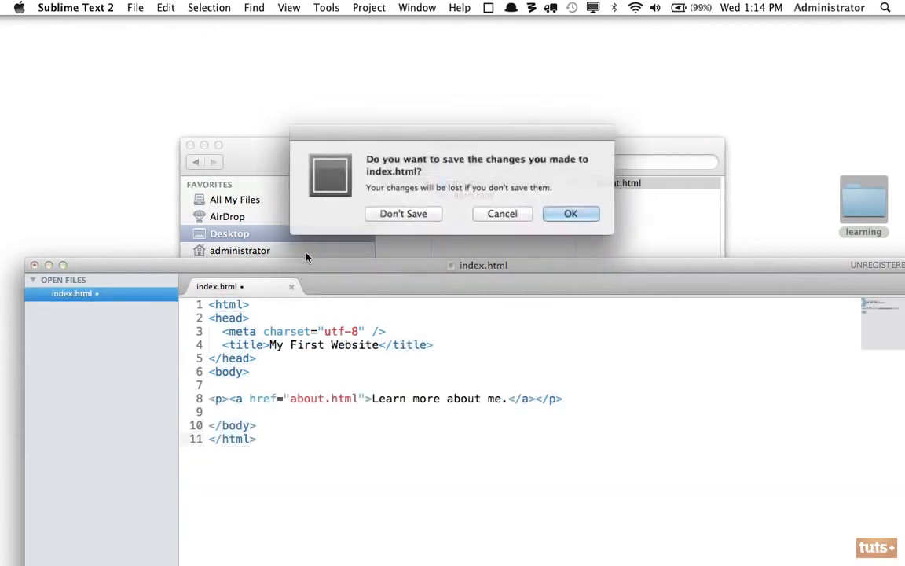
click(403, 213)
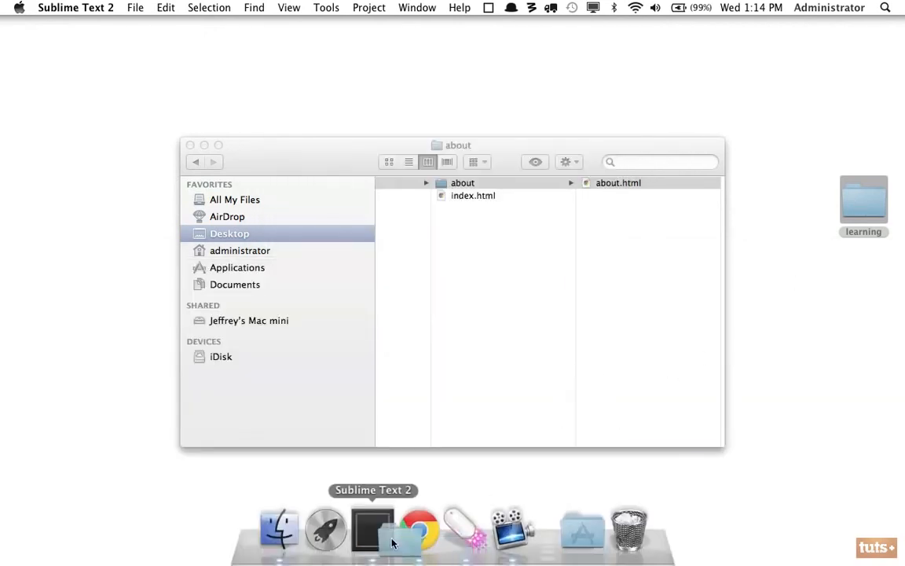
- Reopen Sublime Text 2, then view index.html in Google Chrome
click(372, 528)
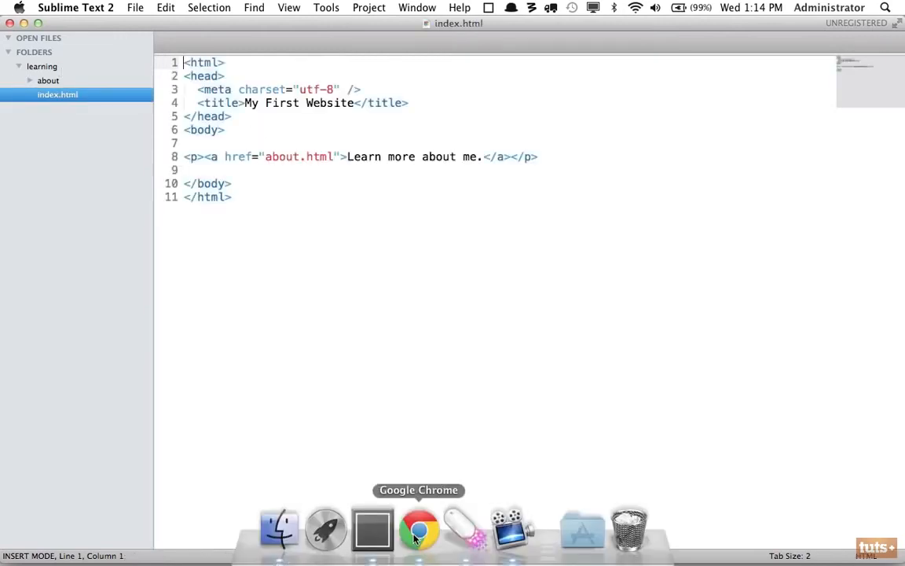
click(418, 528)
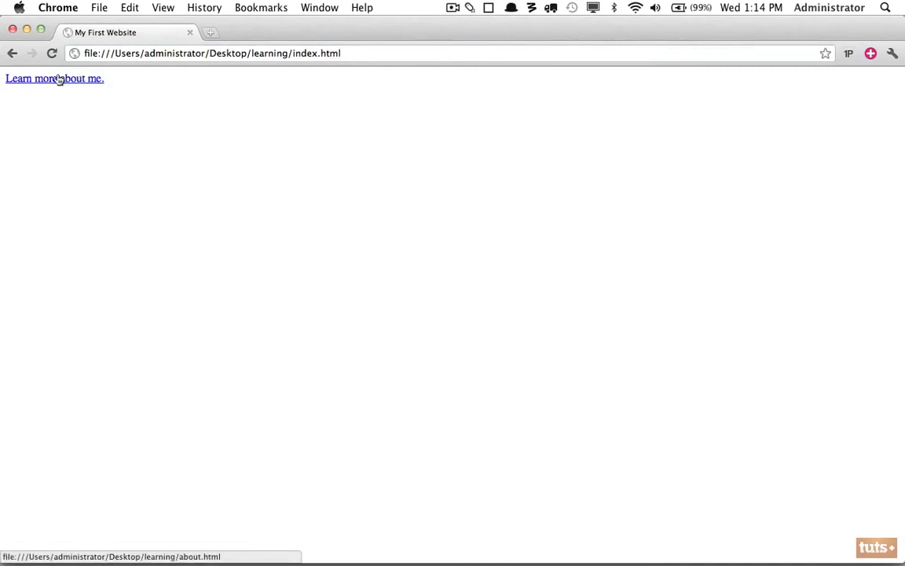
- Follow 'Learn more about me.' to see the about.html not-found error, then return to Sublime Text
click(54, 77)
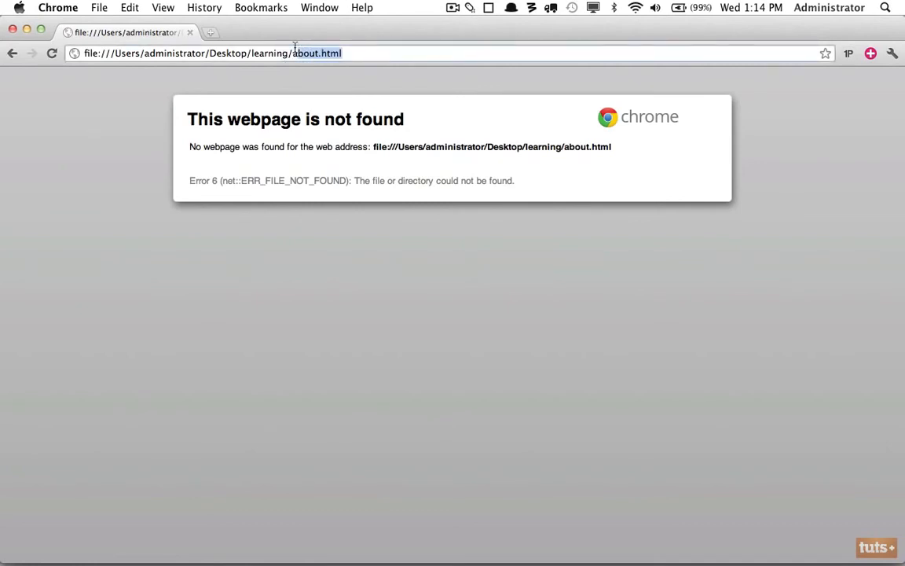
click(372, 529)
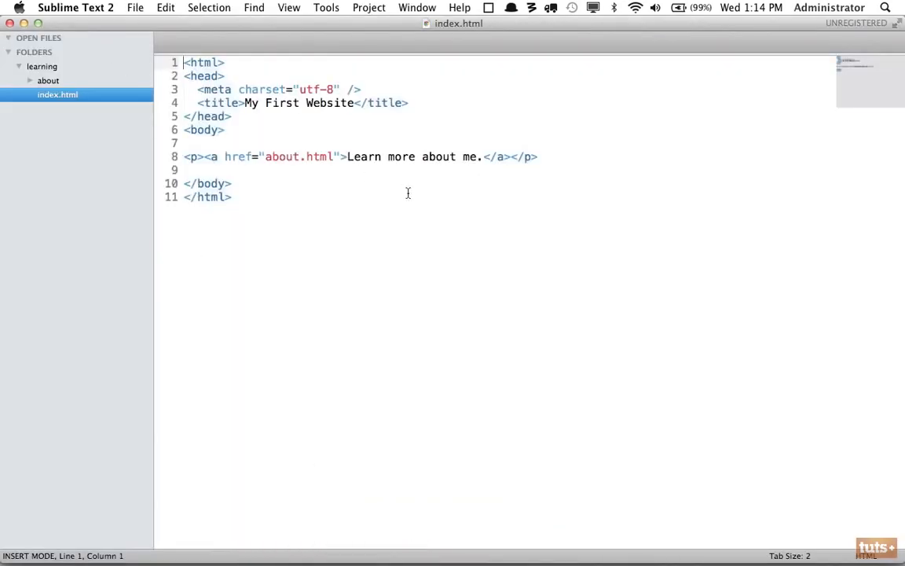
- Change the home page link to about/about.html and reload the page in Chrome
click(266, 156)
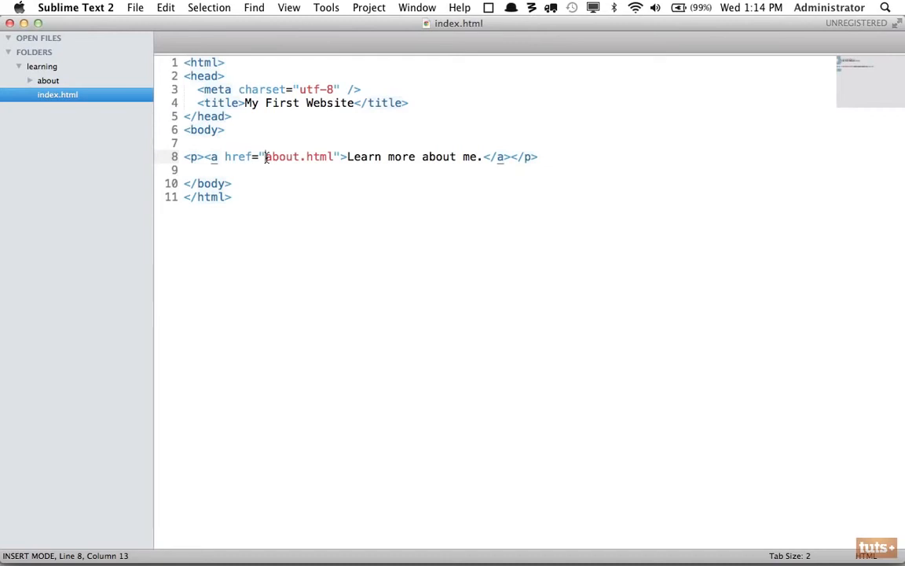
text(a)
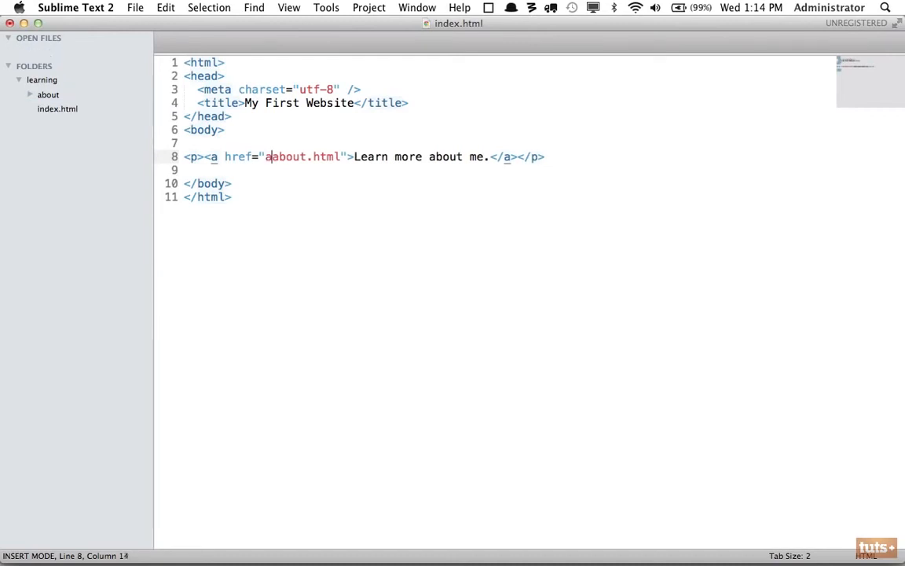
text(bout)
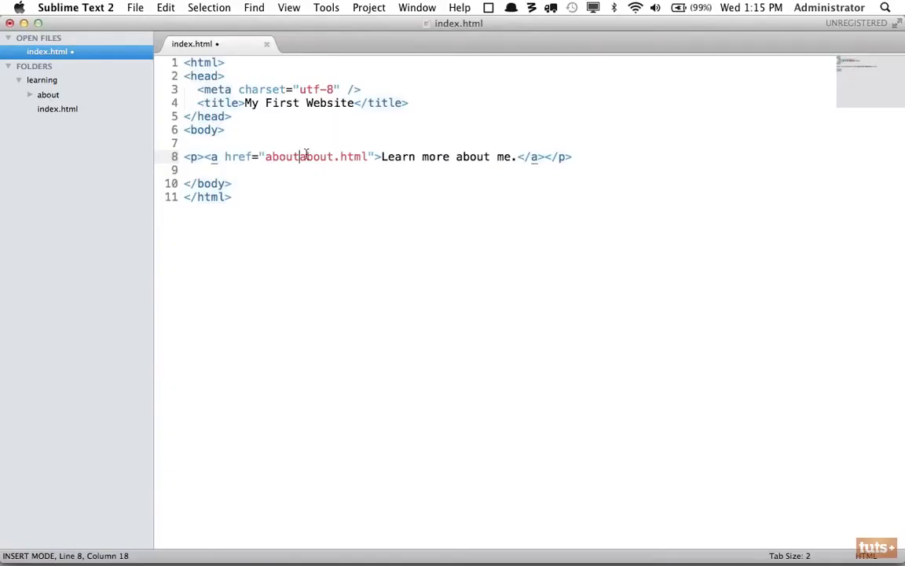
text(/)
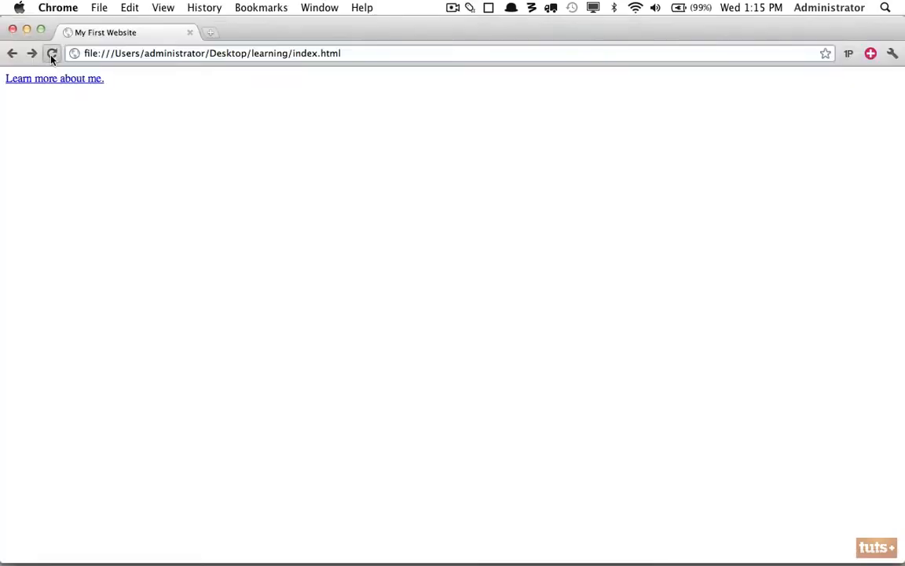
click(54, 77)
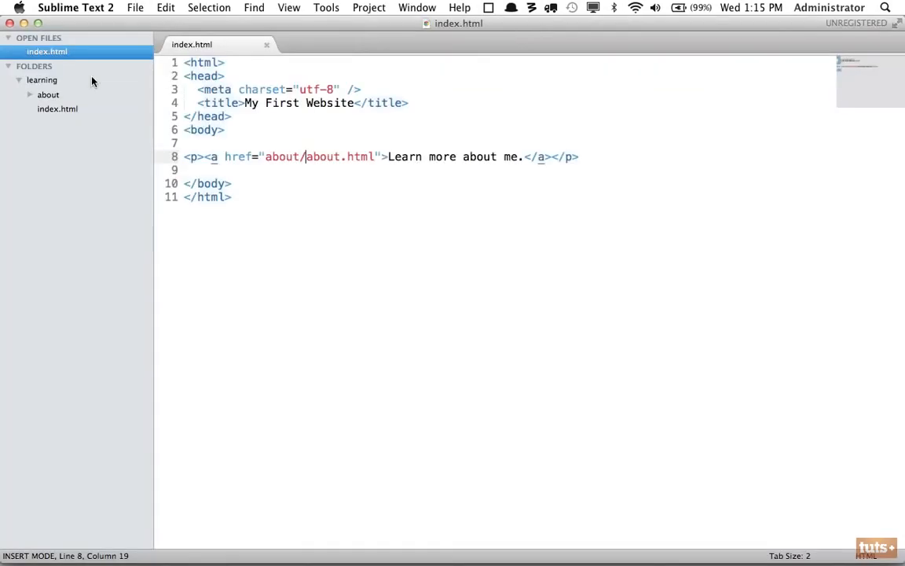
mouse_move(273, 165)
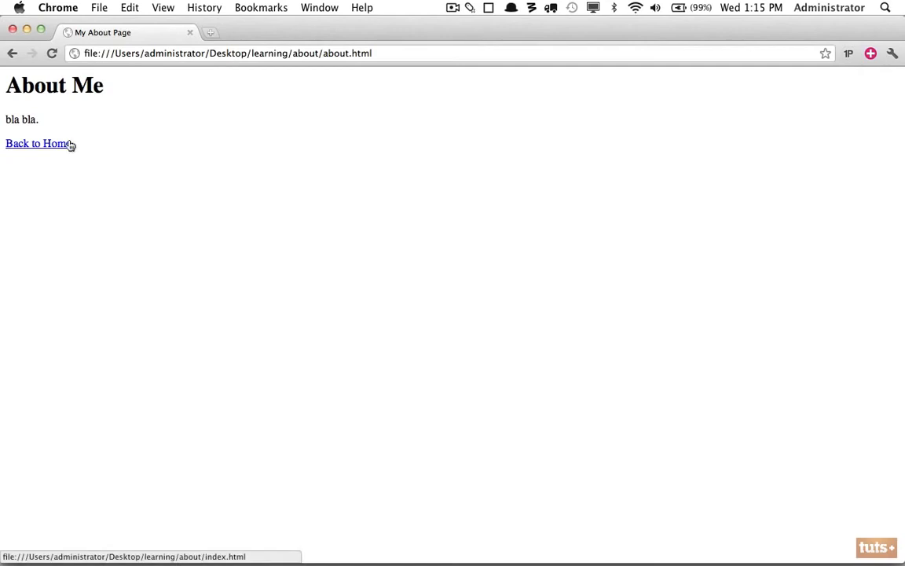
- Expand the about folder in the sidebar to show about.html, then select the learning folder
click(37, 143)
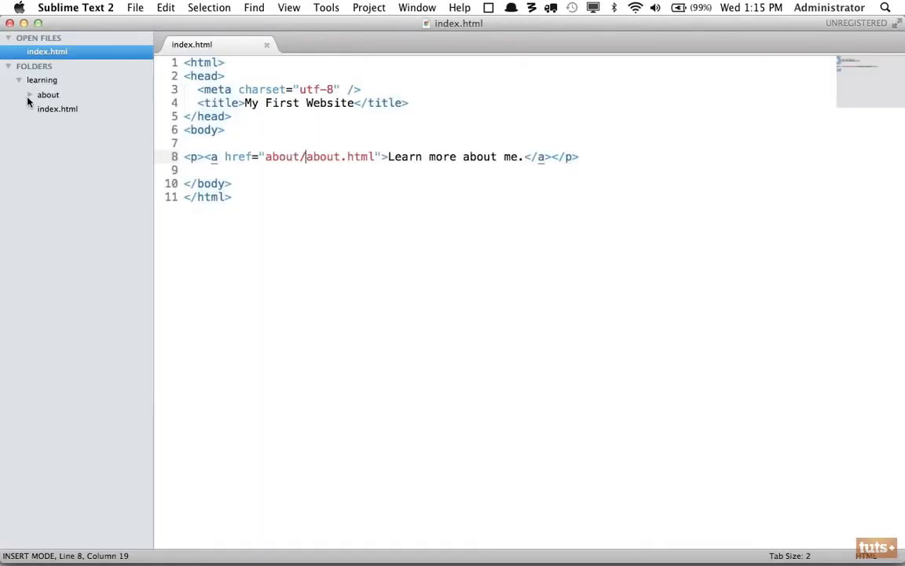
click(48, 94)
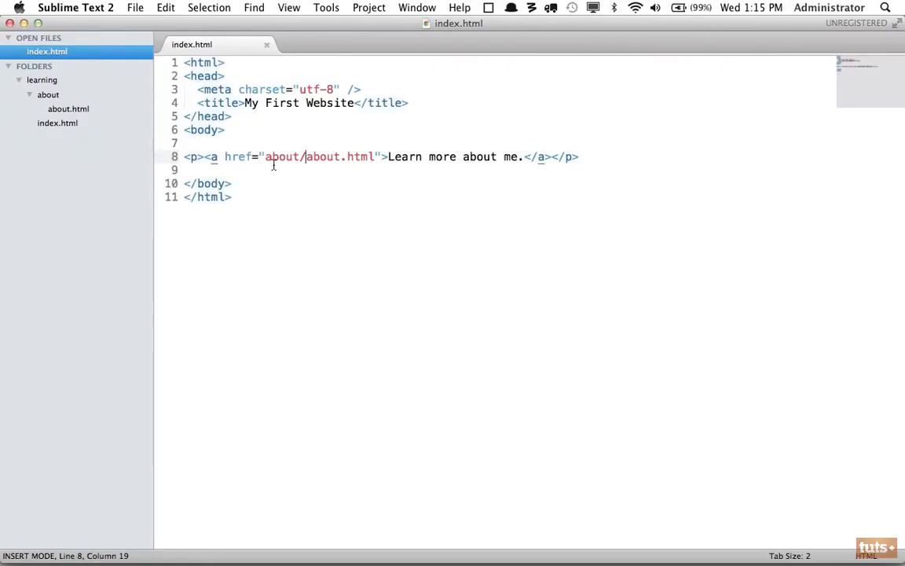
click(48, 94)
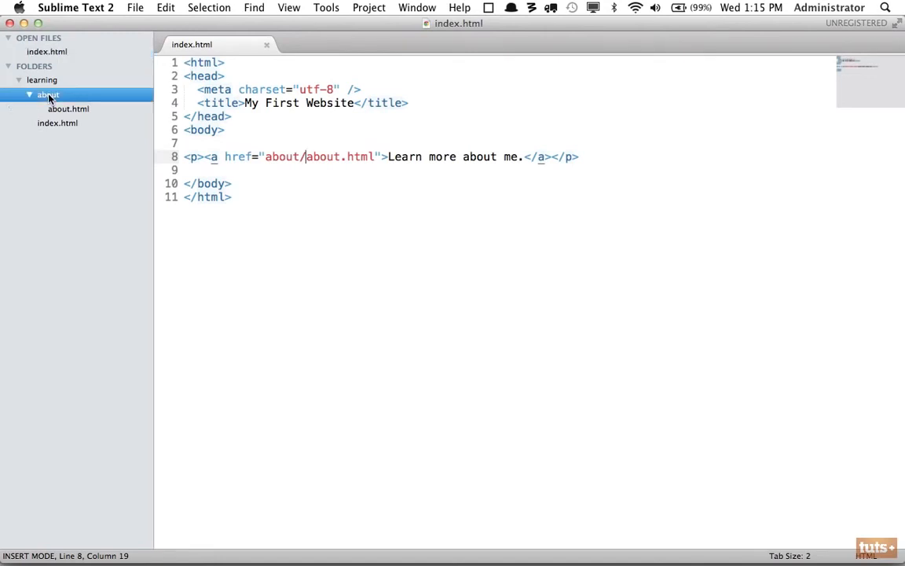
click(42, 80)
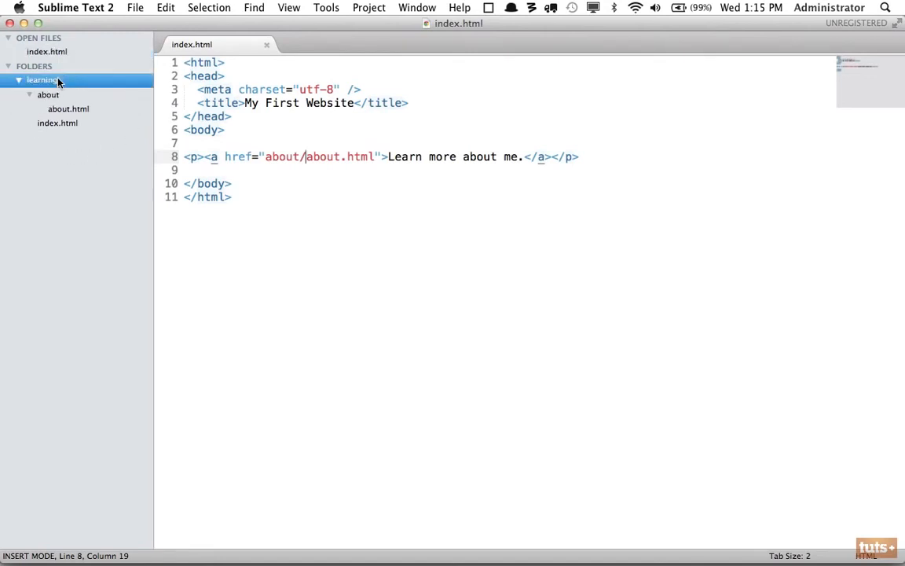
mouse_move(106, 132)
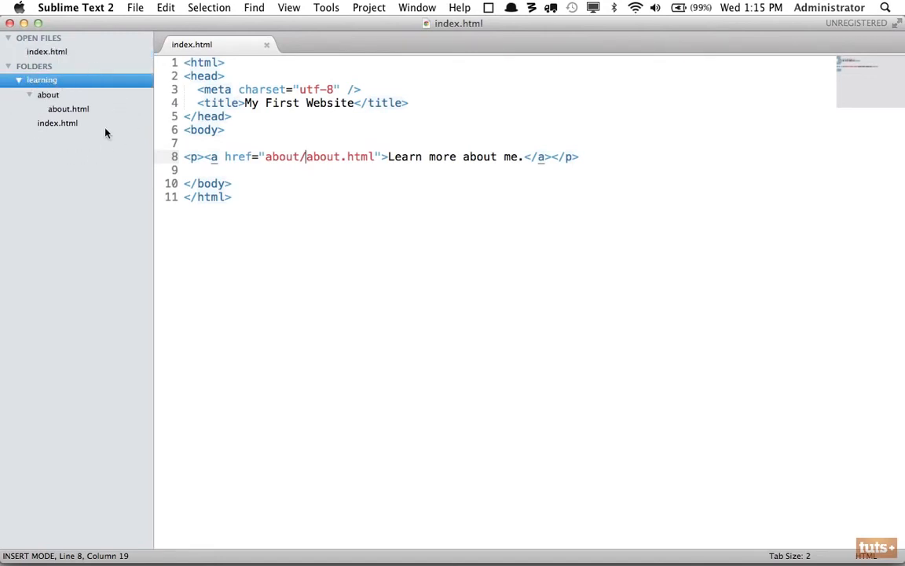
mouse_move(49, 128)
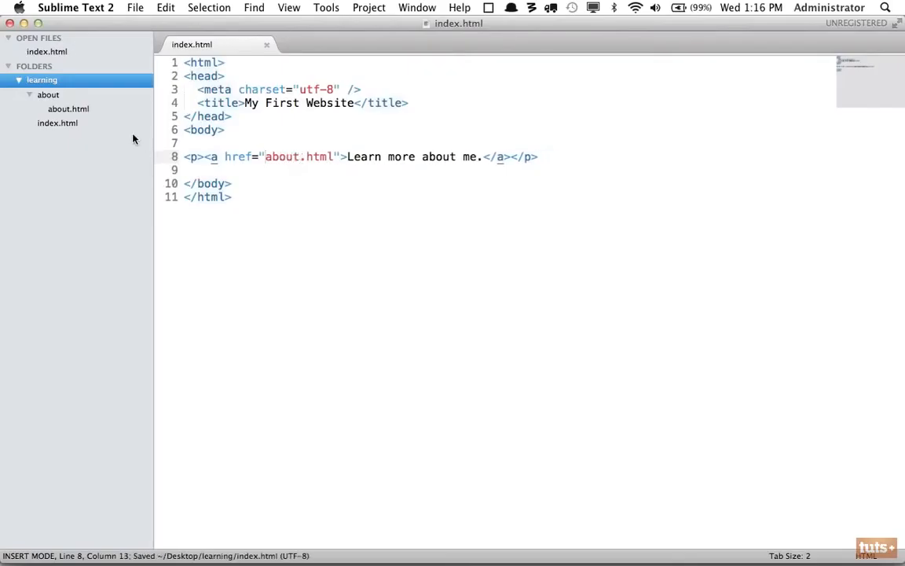
- Open about.html, prefix the Back to Home link with ../, then follow it in Chrome
click(68, 109)
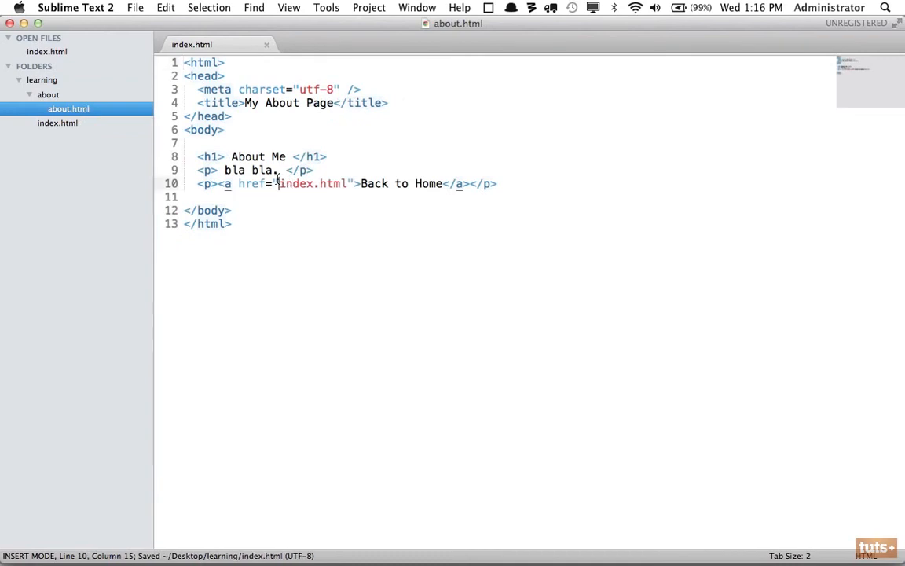
text(../)
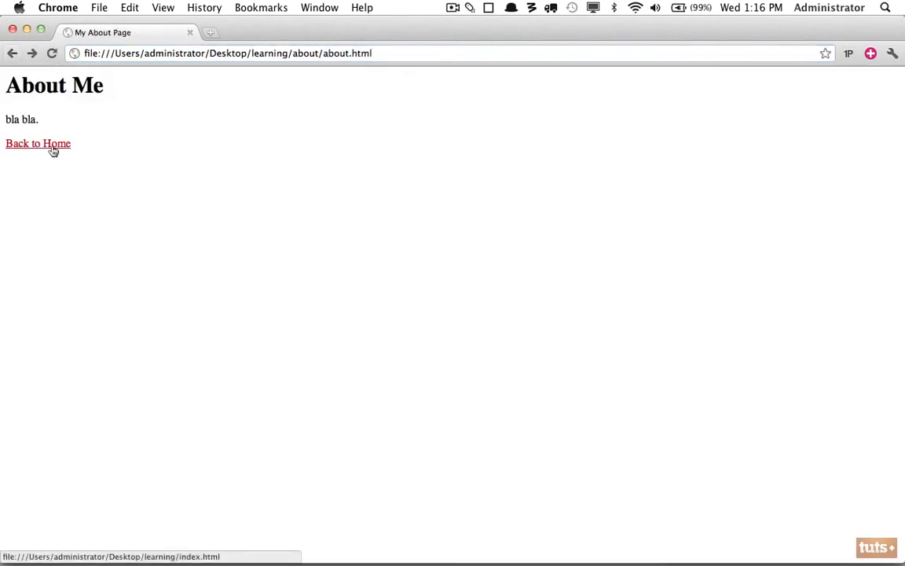
click(38, 143)
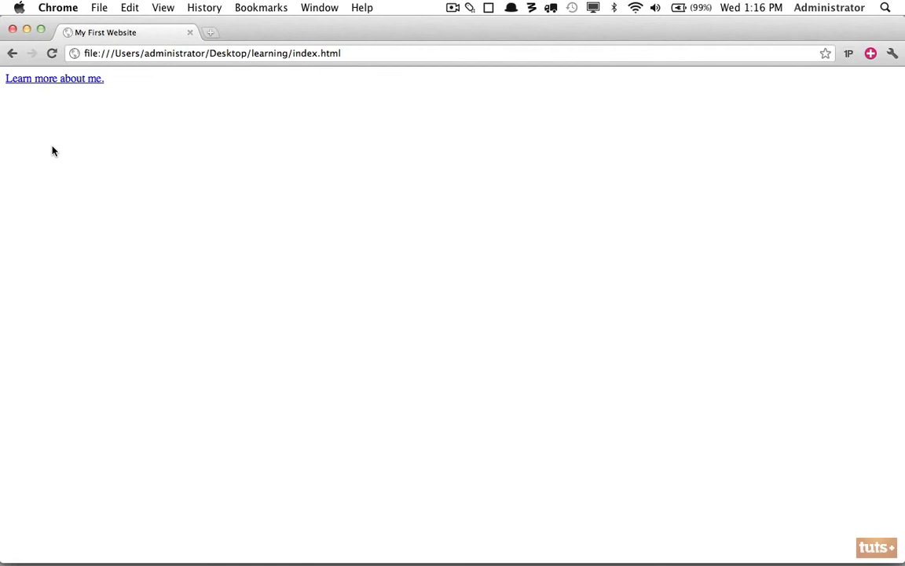
click(54, 78)
text(a)
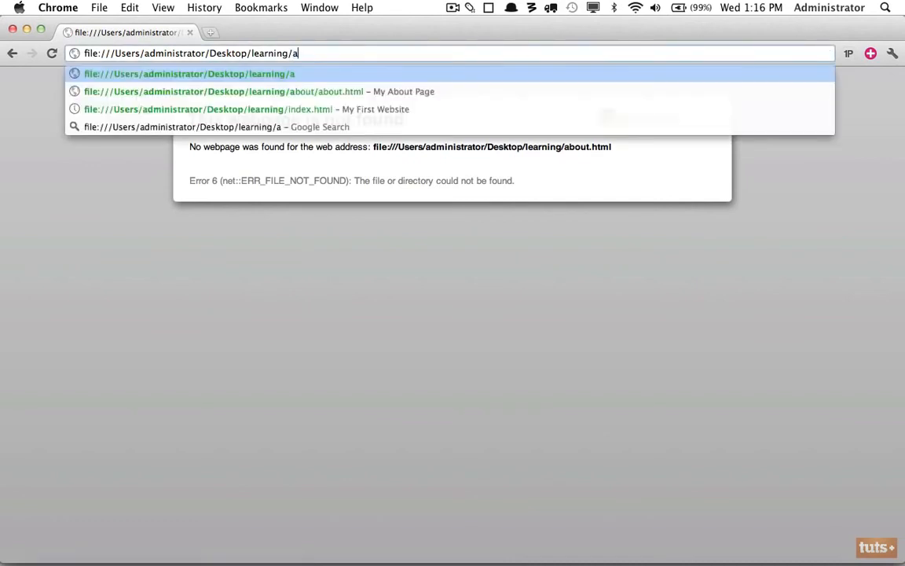
- View the learning folder's directory listing in Chrome, showing about/ and index.html
text(bout/)
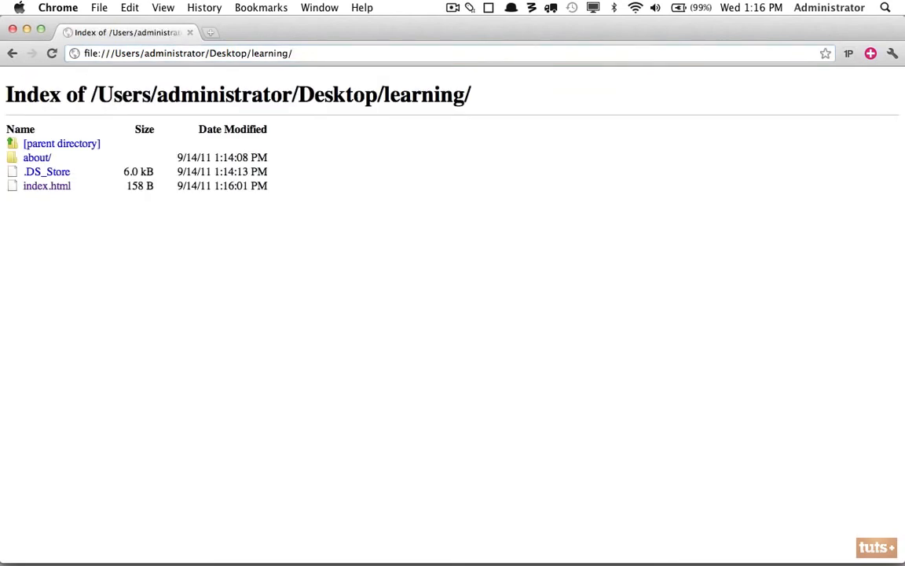
mouse_move(212, 128)
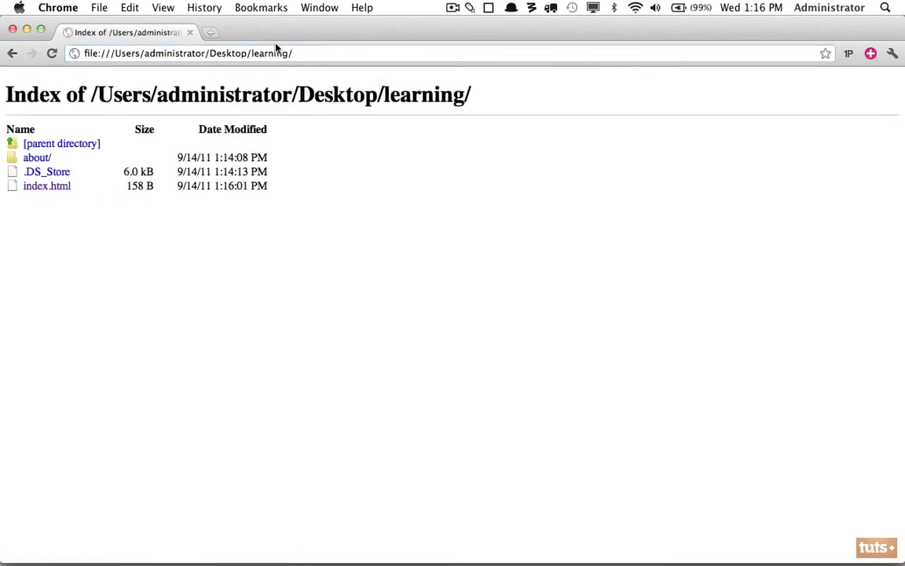
click(47, 185)
text(a)
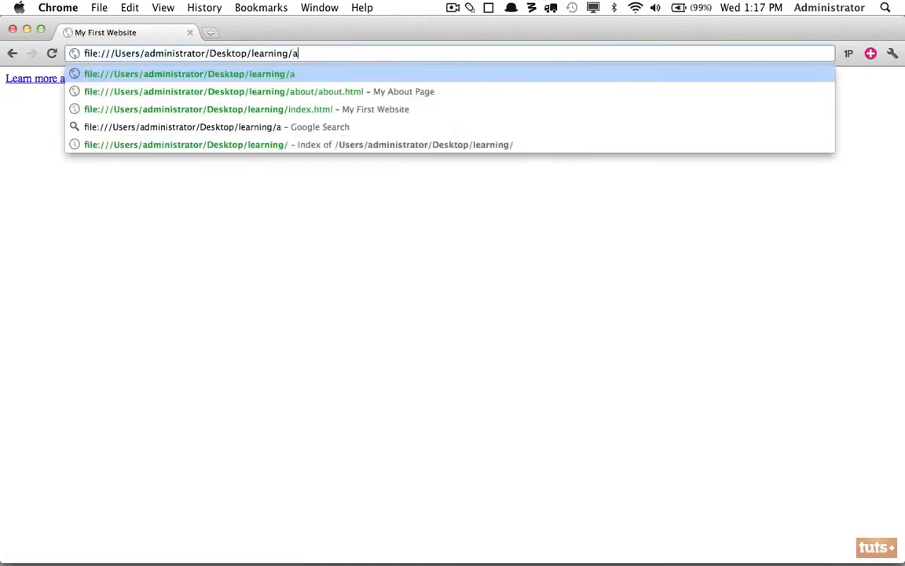
- Open learning/about/ in Chrome to confirm the about page is now index.html
text(bout/)
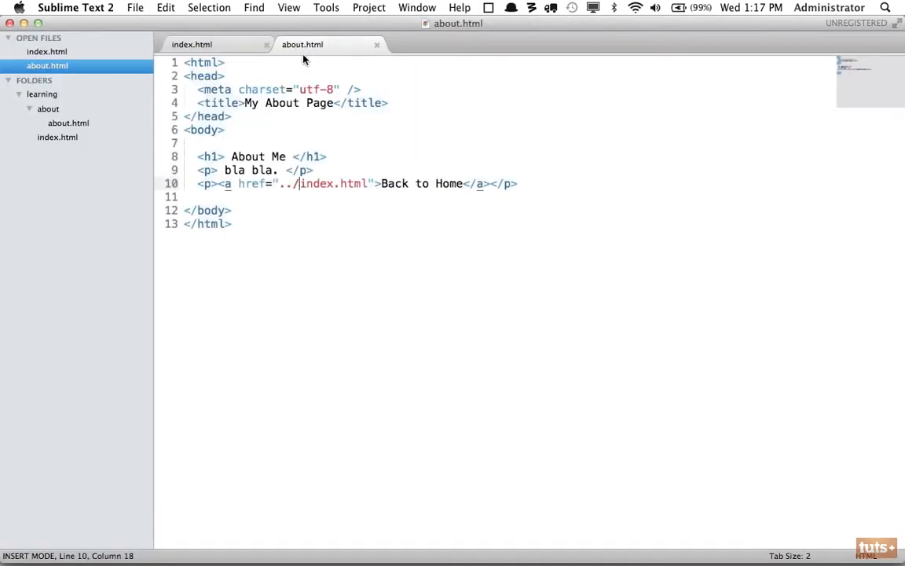
mouse_move(76, 149)
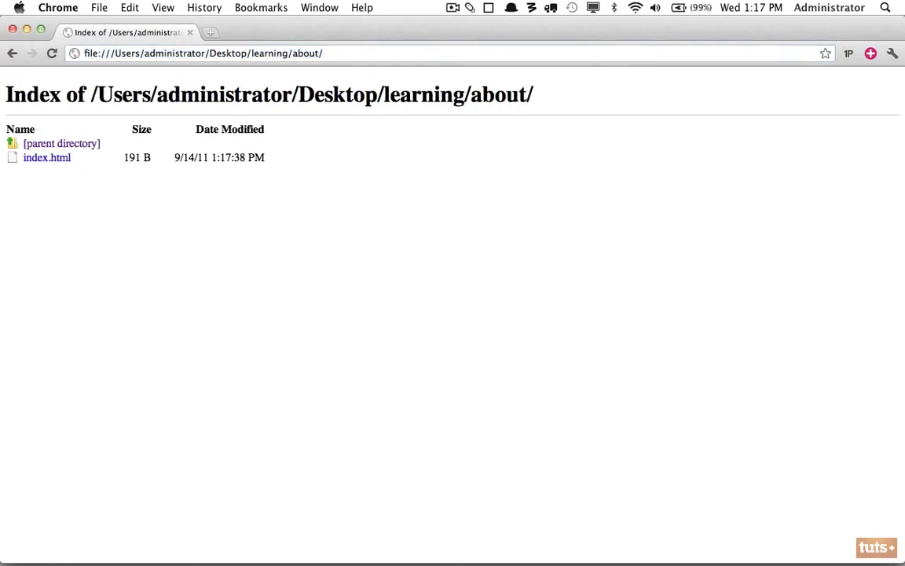
- Switch to Sublime Text 2 to view the two index.html tabs
click(47, 157)
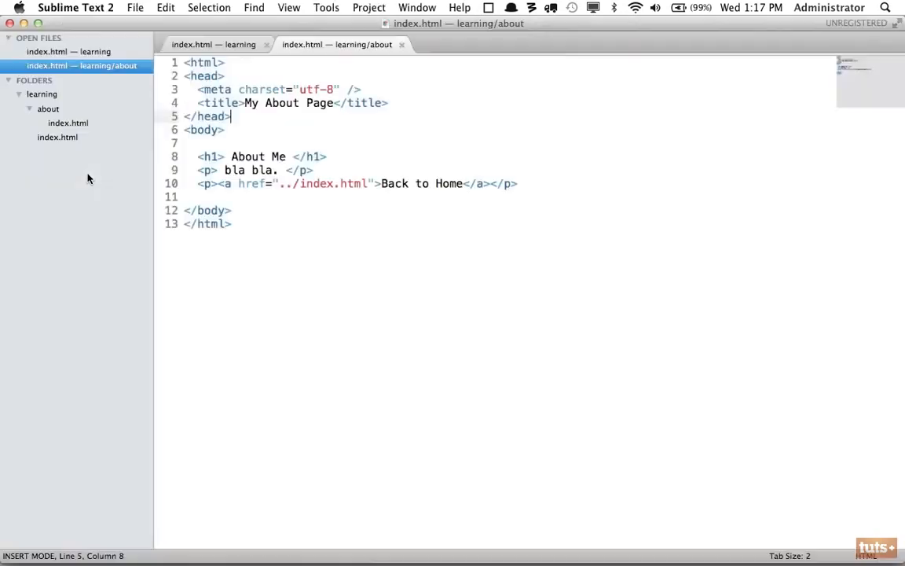
mouse_move(280, 212)
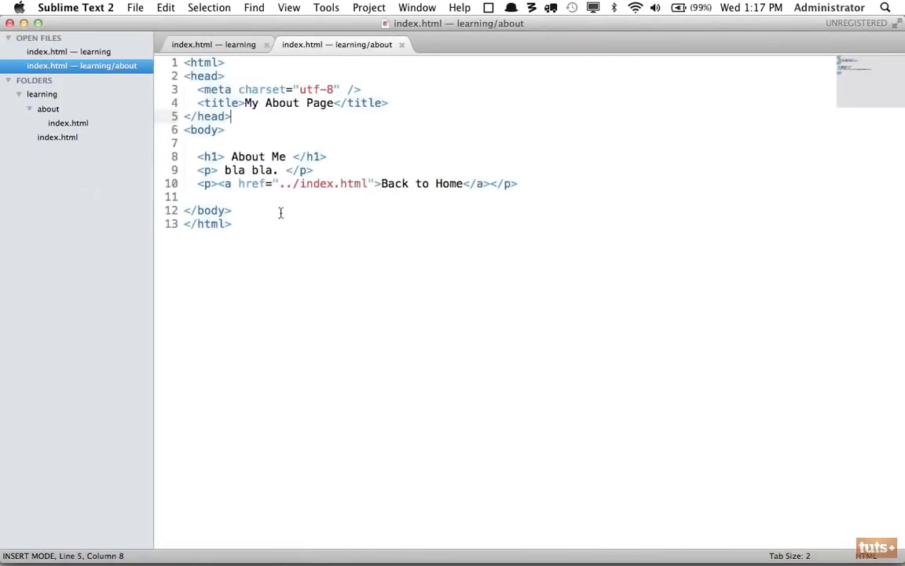